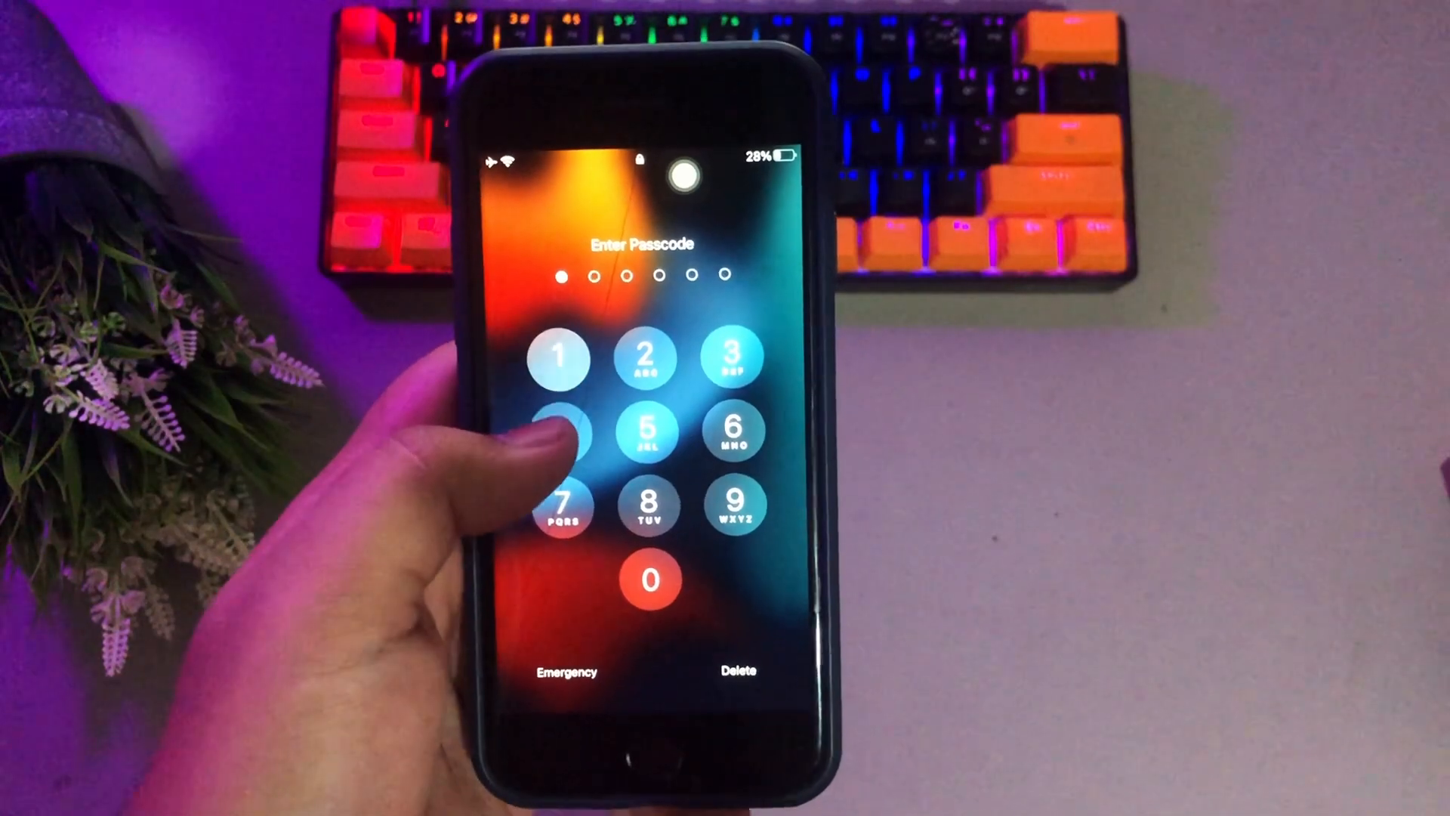
- Read the product description and the 'Help You Get Out of Troubles' feature section
left_click(559, 439)
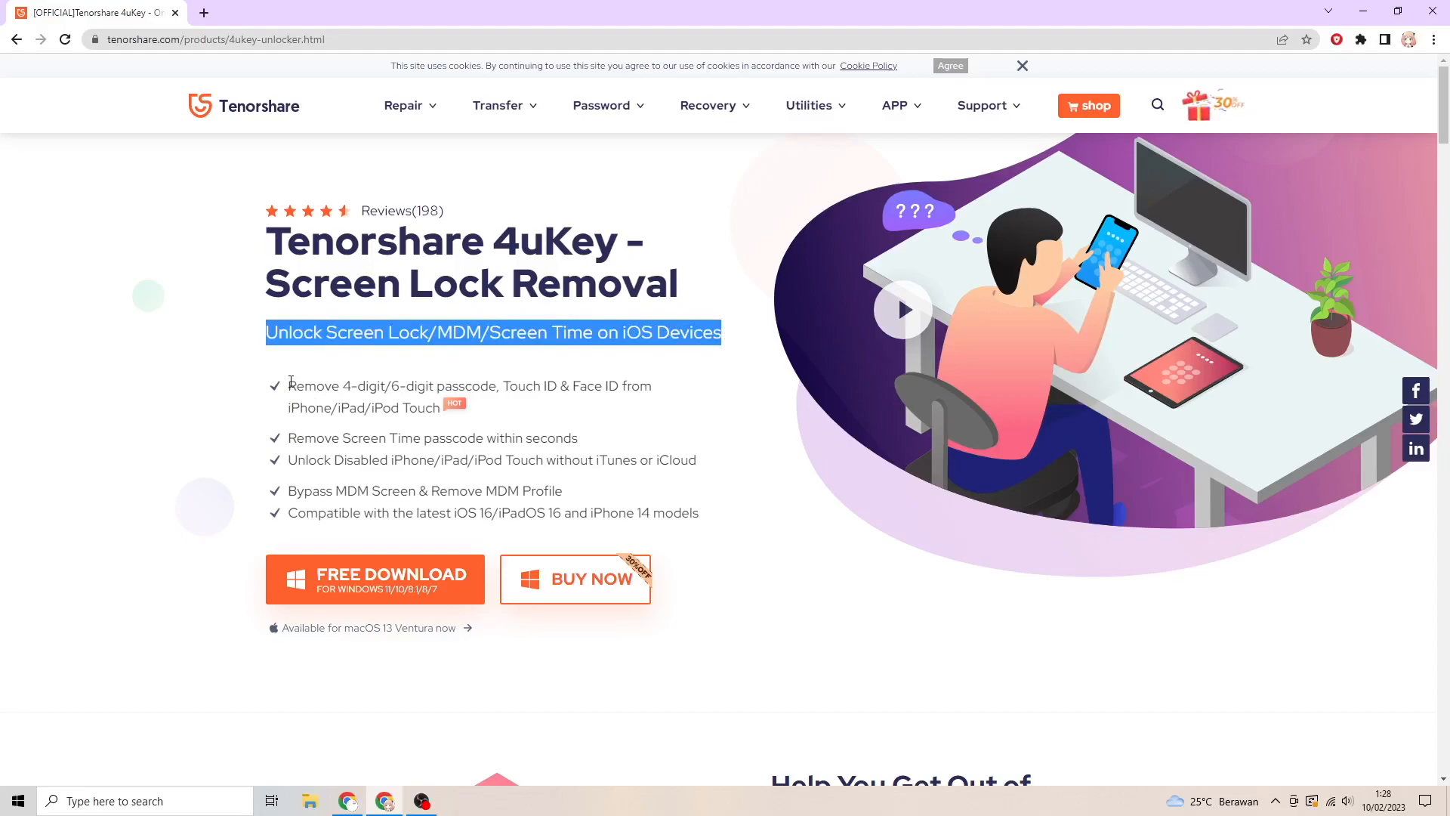
left_click_drag(288, 386, 441, 408)
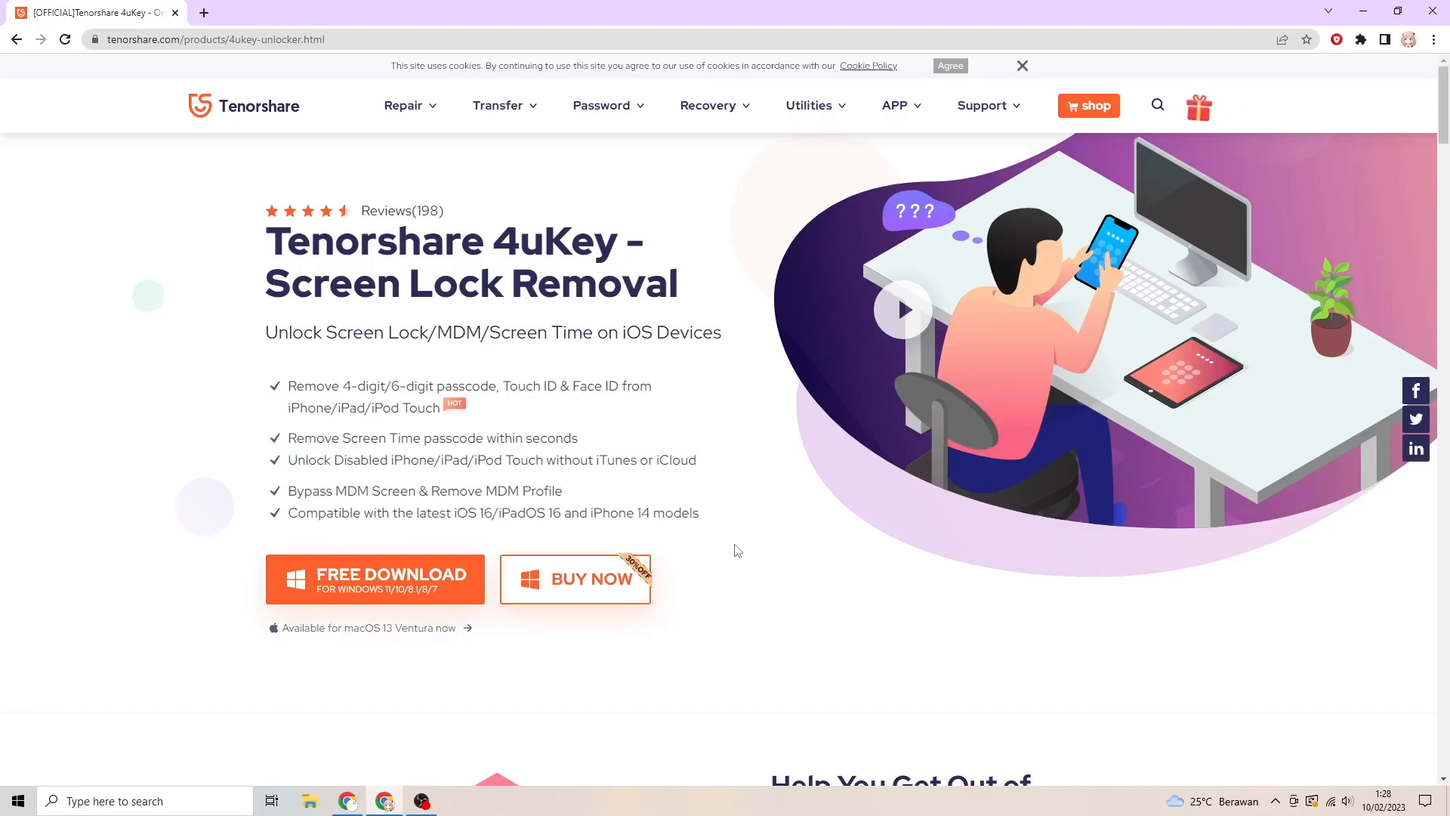
scroll("down", 3)
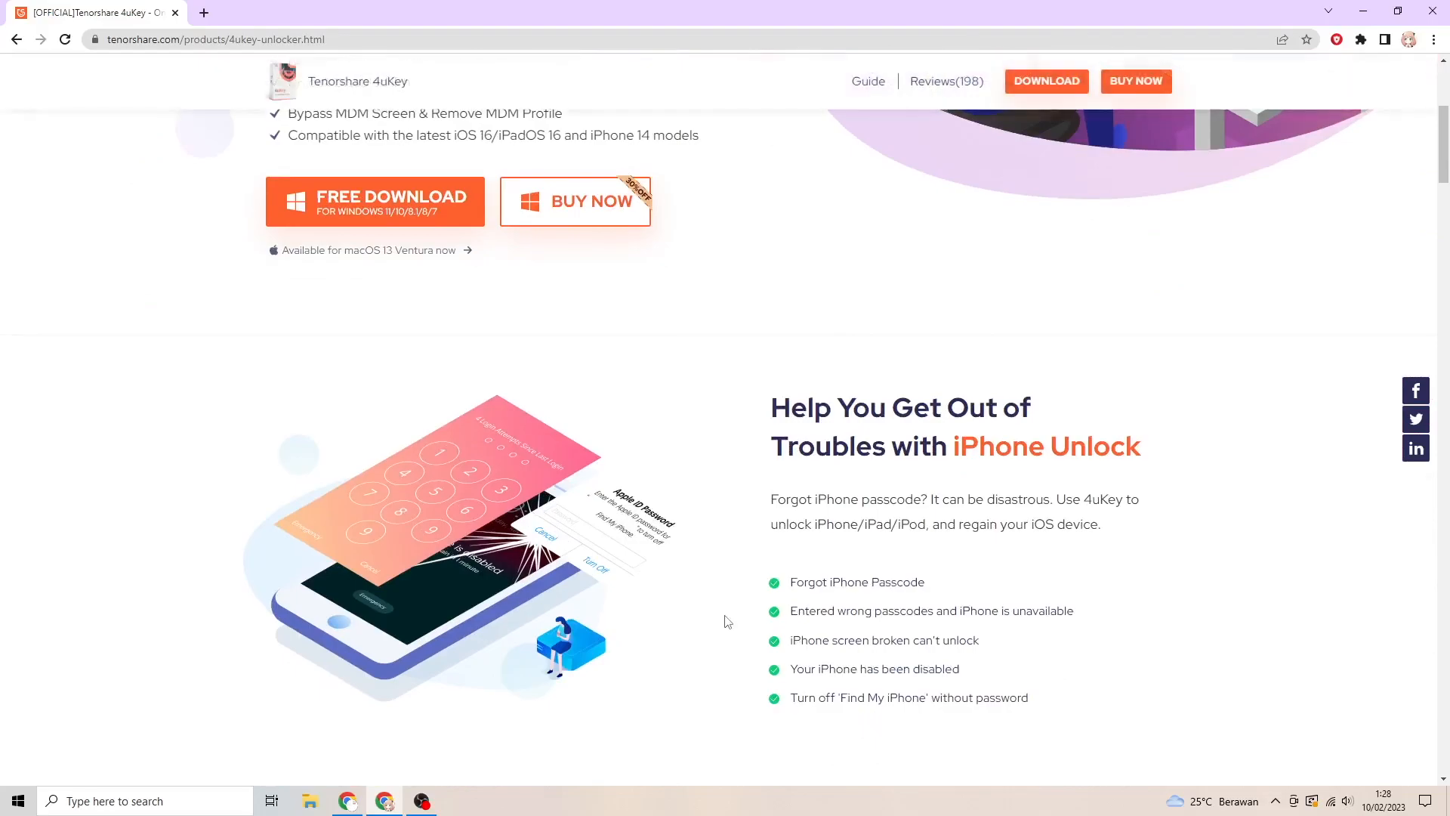
scroll("down", 3)
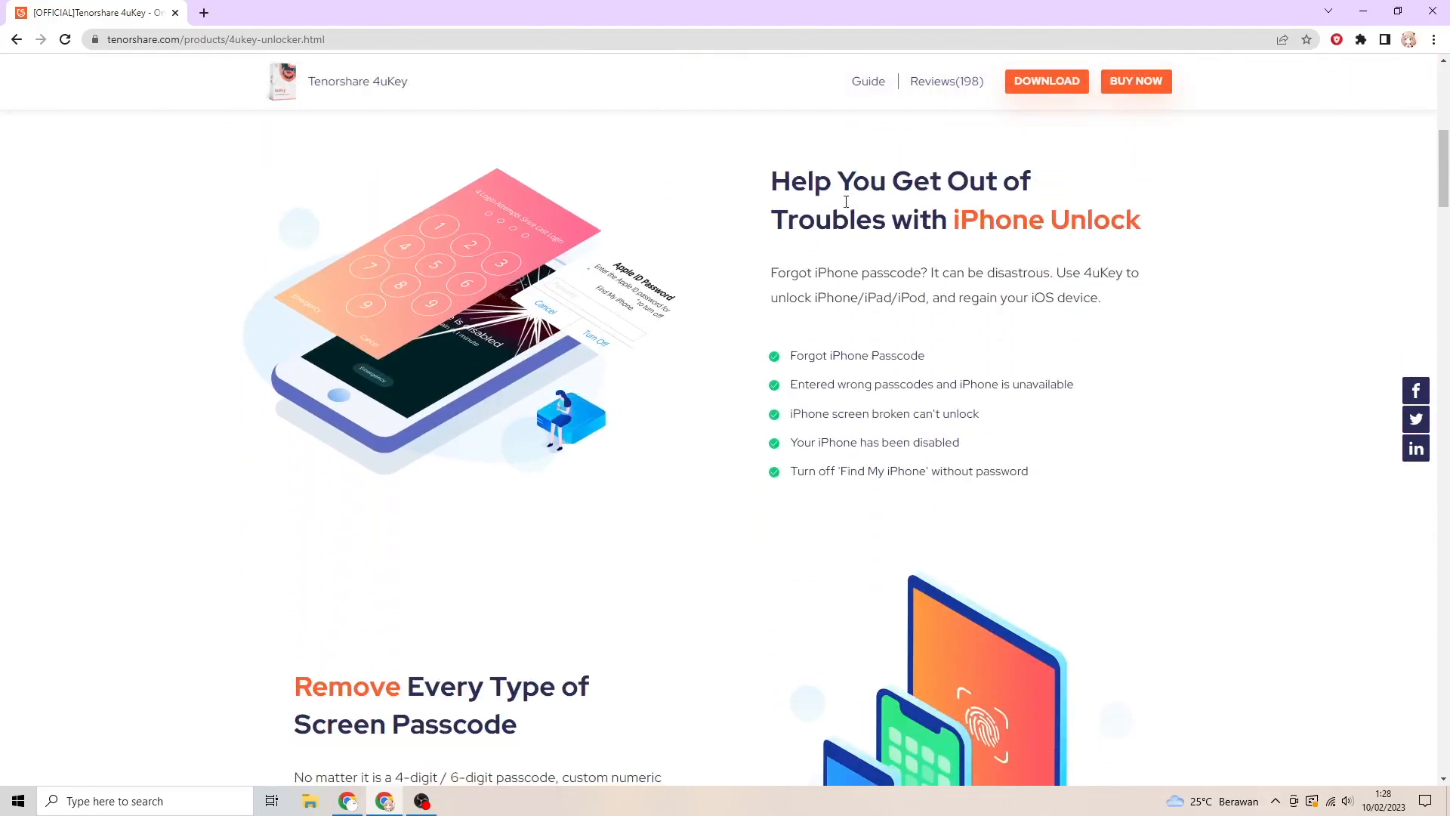
left_click_drag(844, 201, 1147, 219)
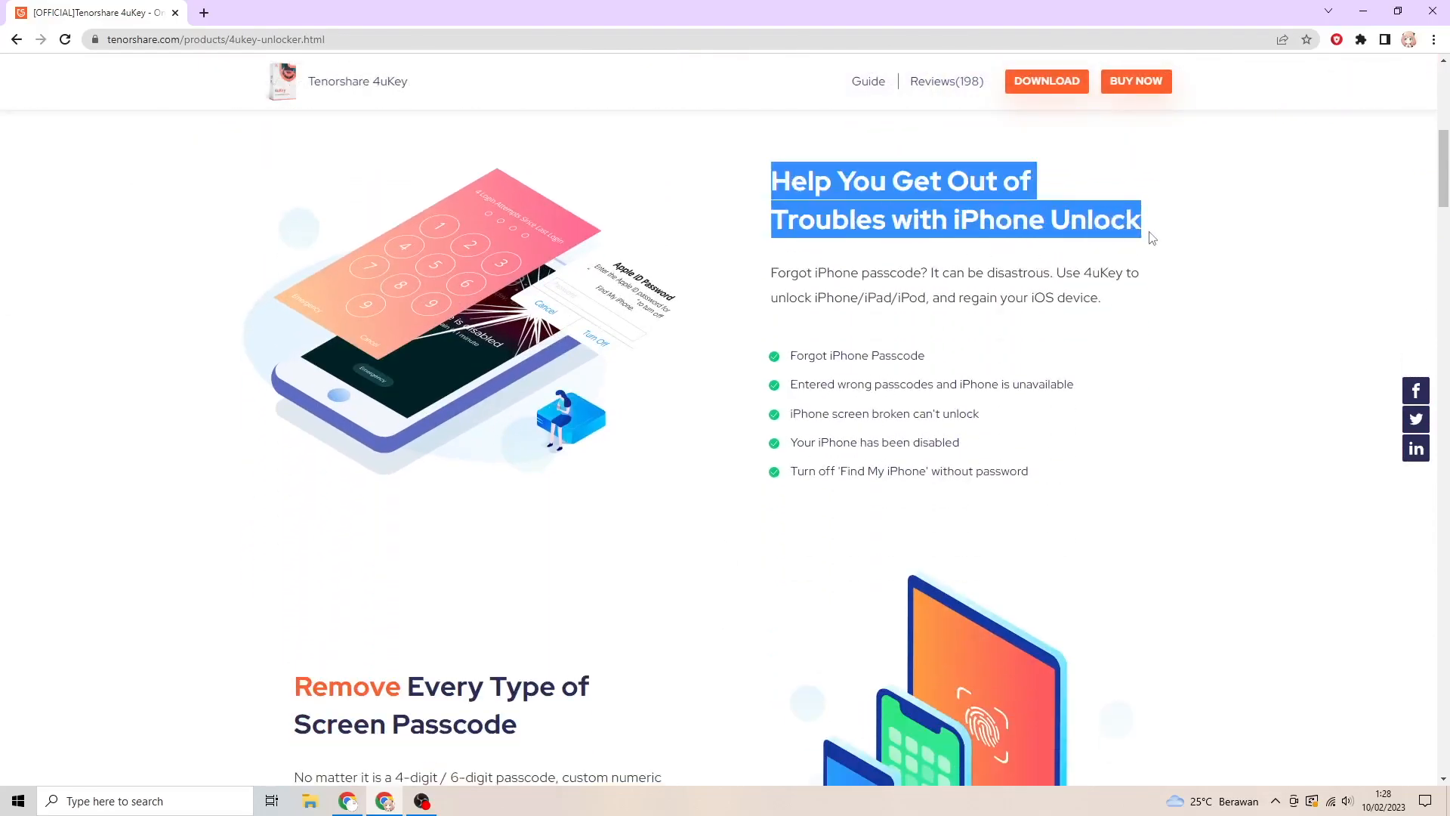
- Read the remaining sections down to the three-step unlock guide, then return to the page top
scroll("down", 3)
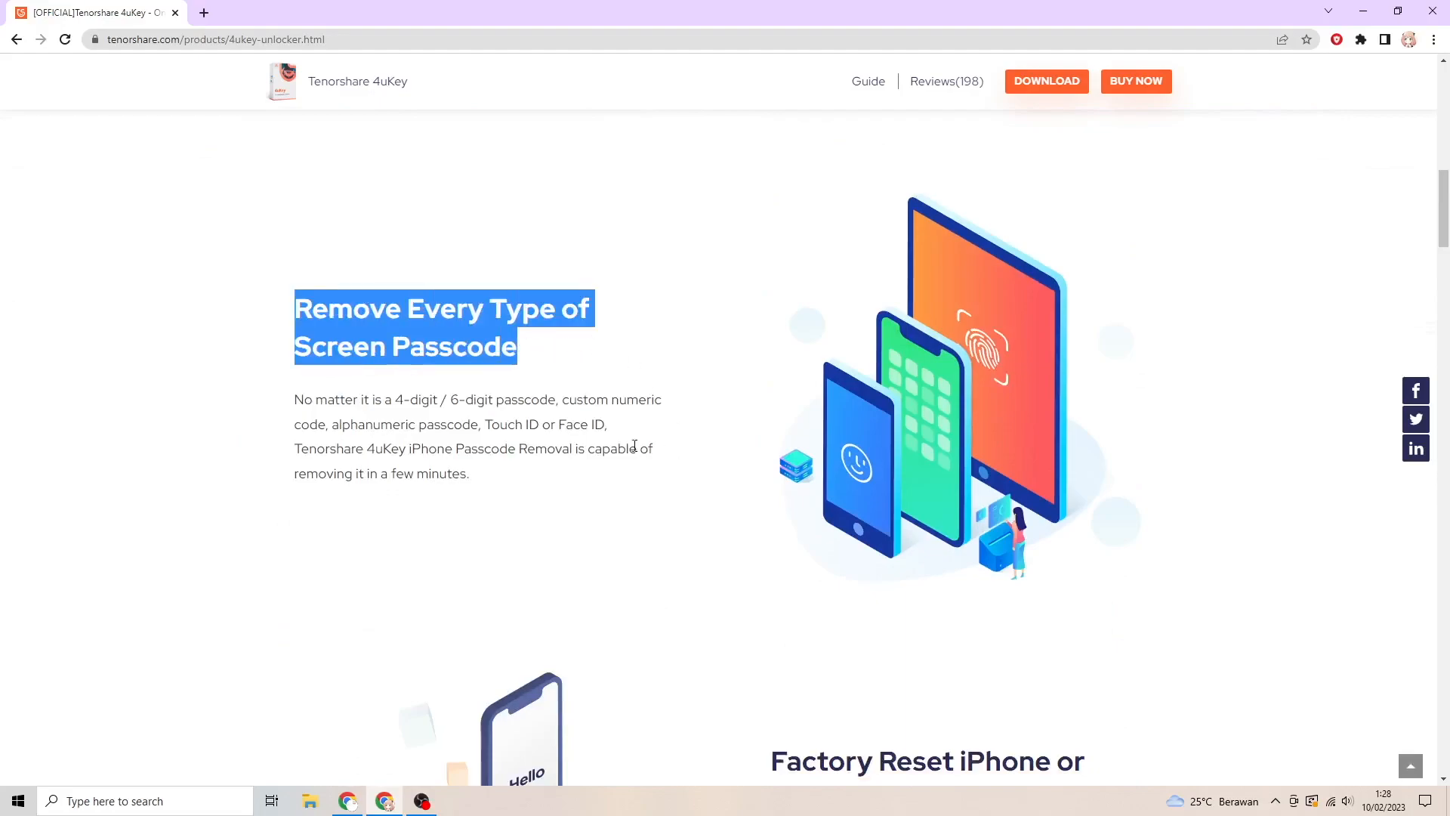
scroll("down", 3)
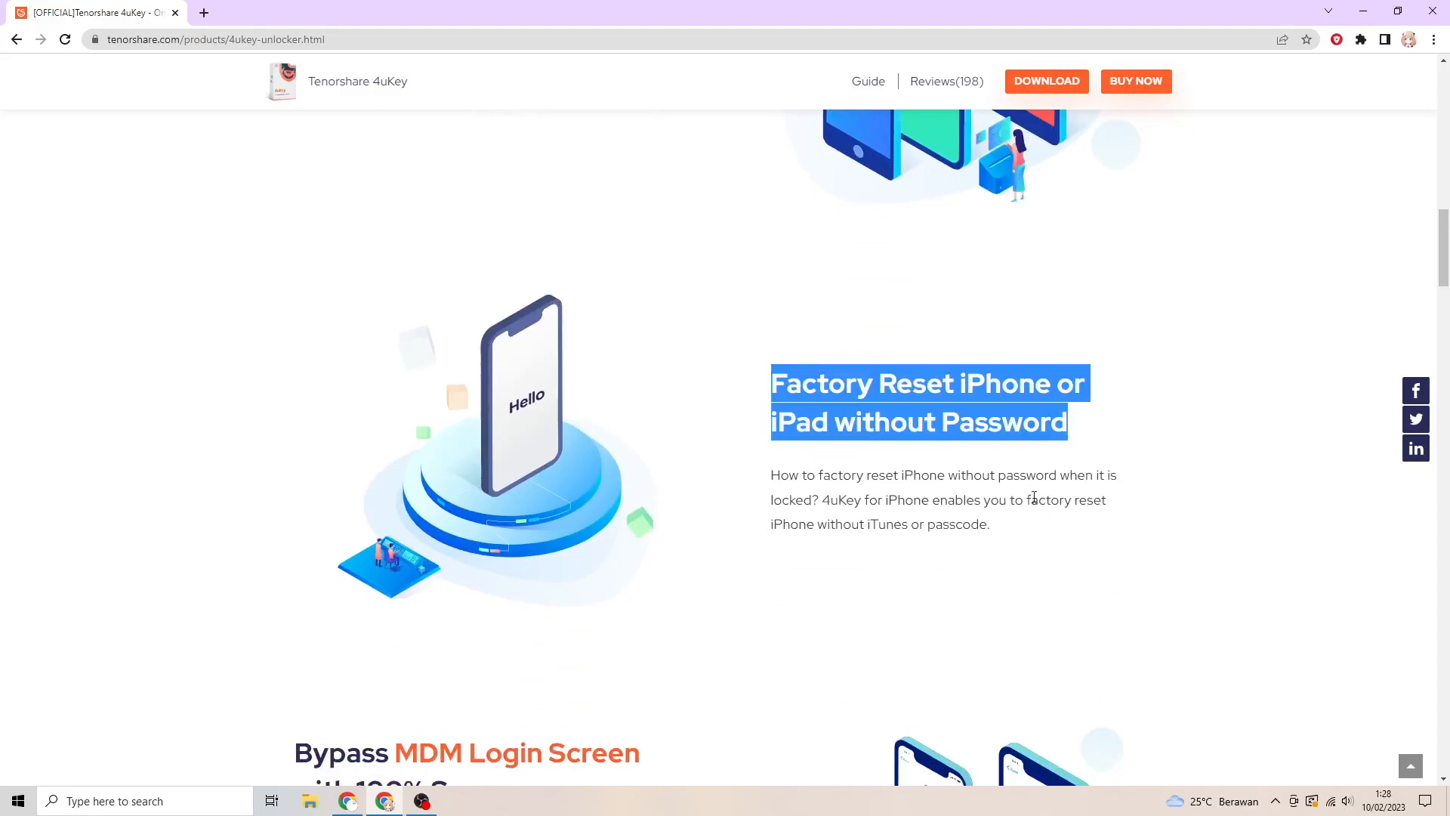
scroll("down", 3)
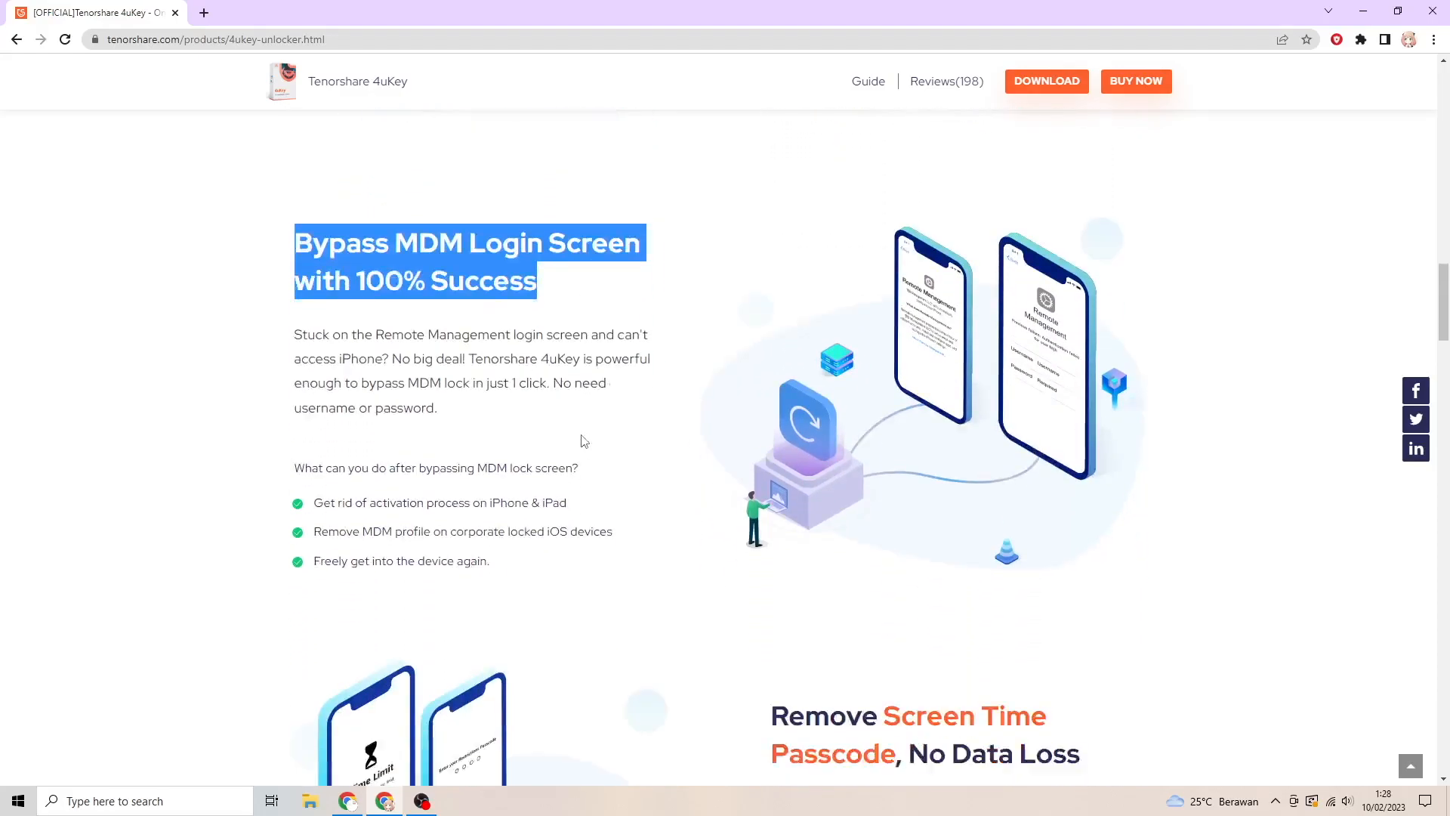
scroll("down", 3)
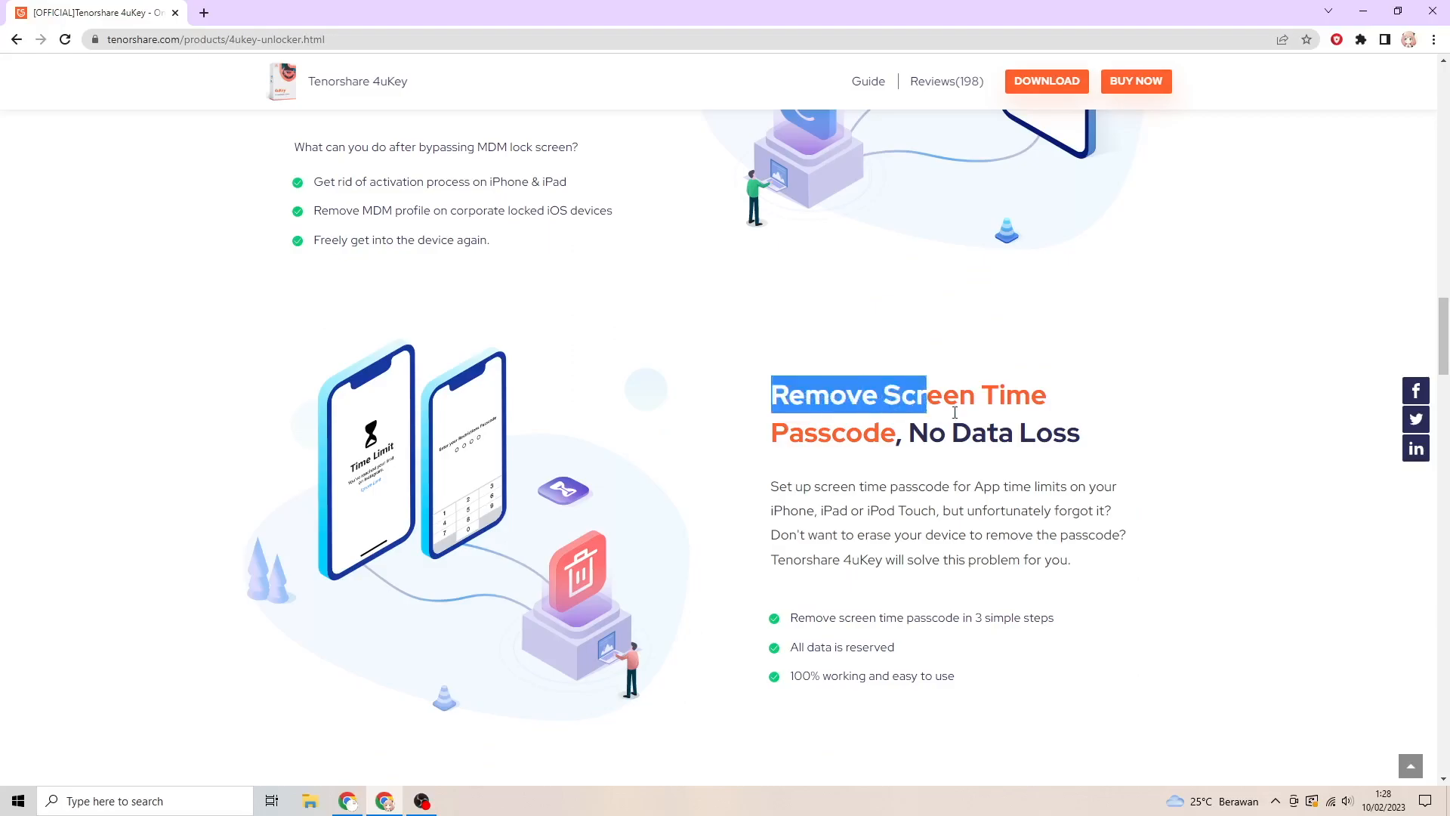
scroll("down", 3)
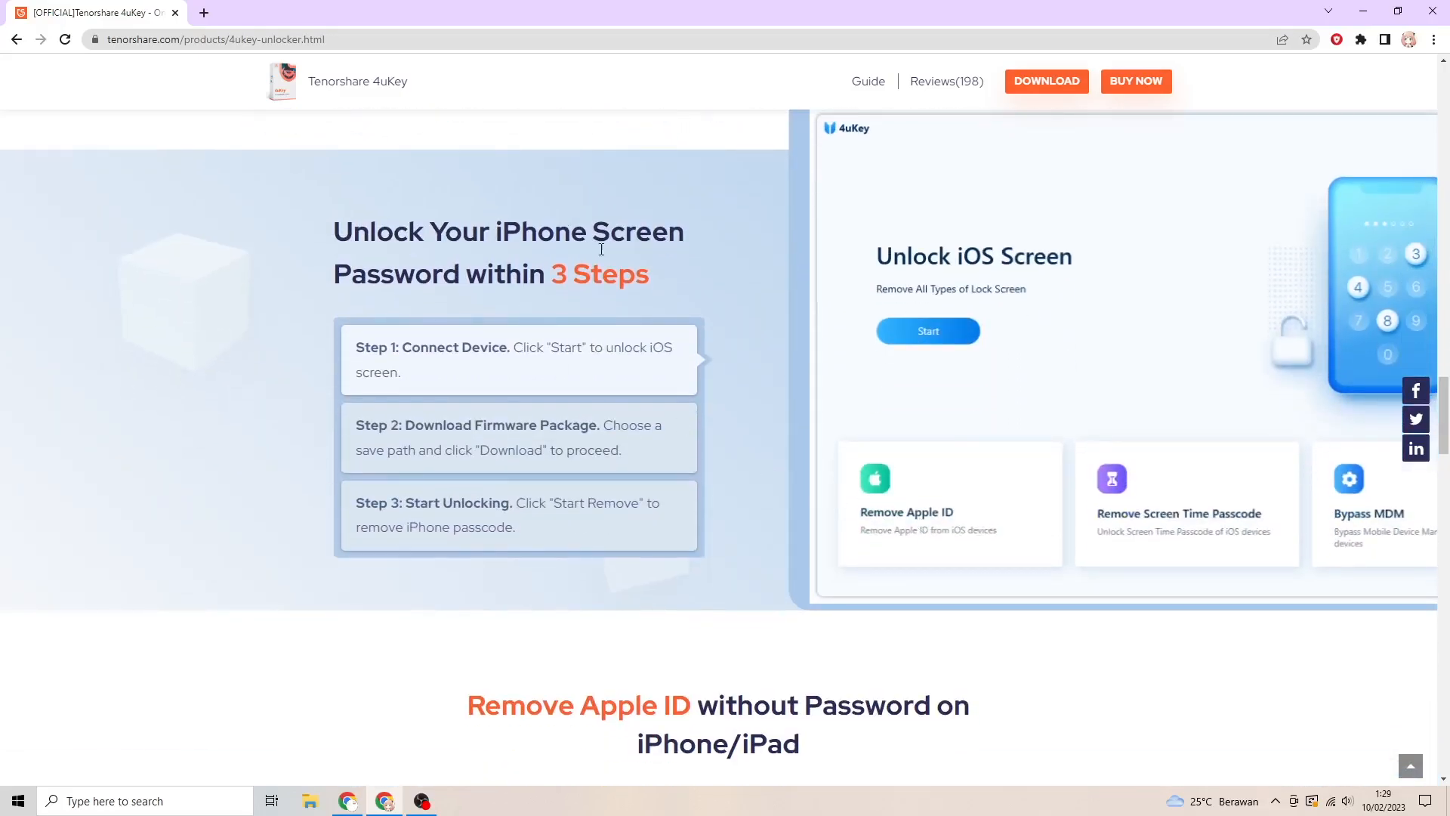
mouse_move(687, 309)
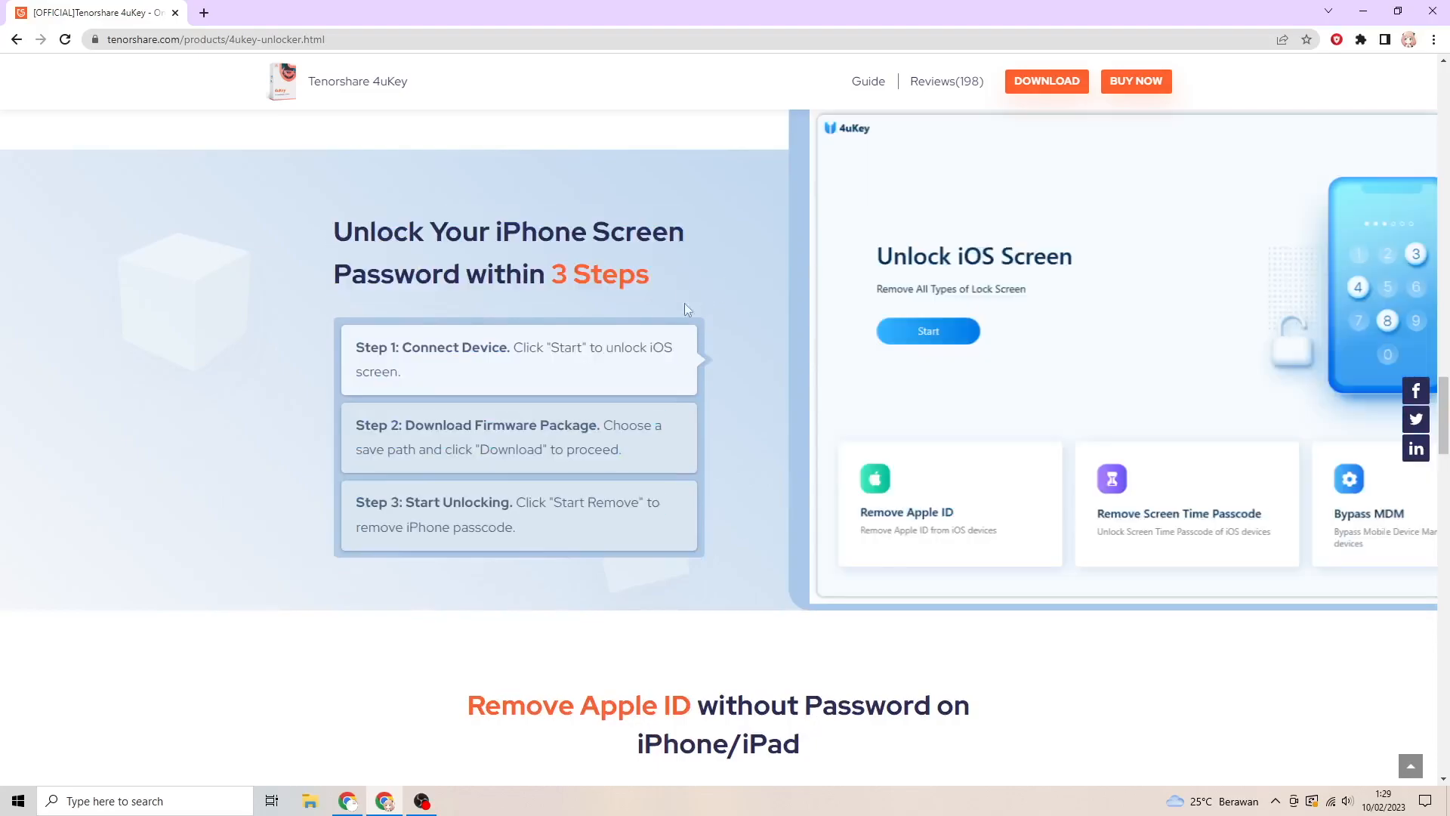
left_click(928, 331)
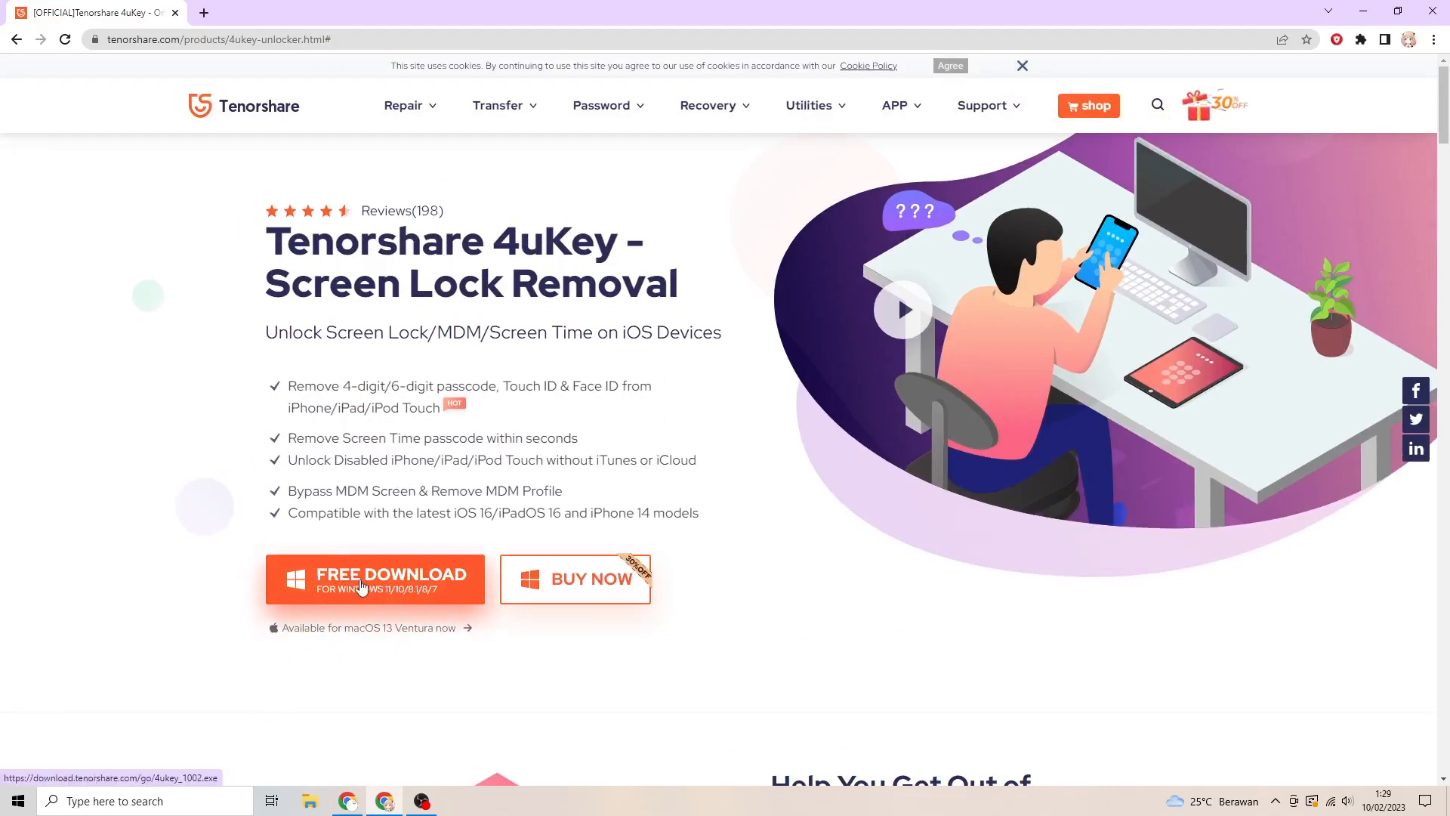
- Download the Windows version of 4uKey from the Tenorshare page
left_click(374, 579)
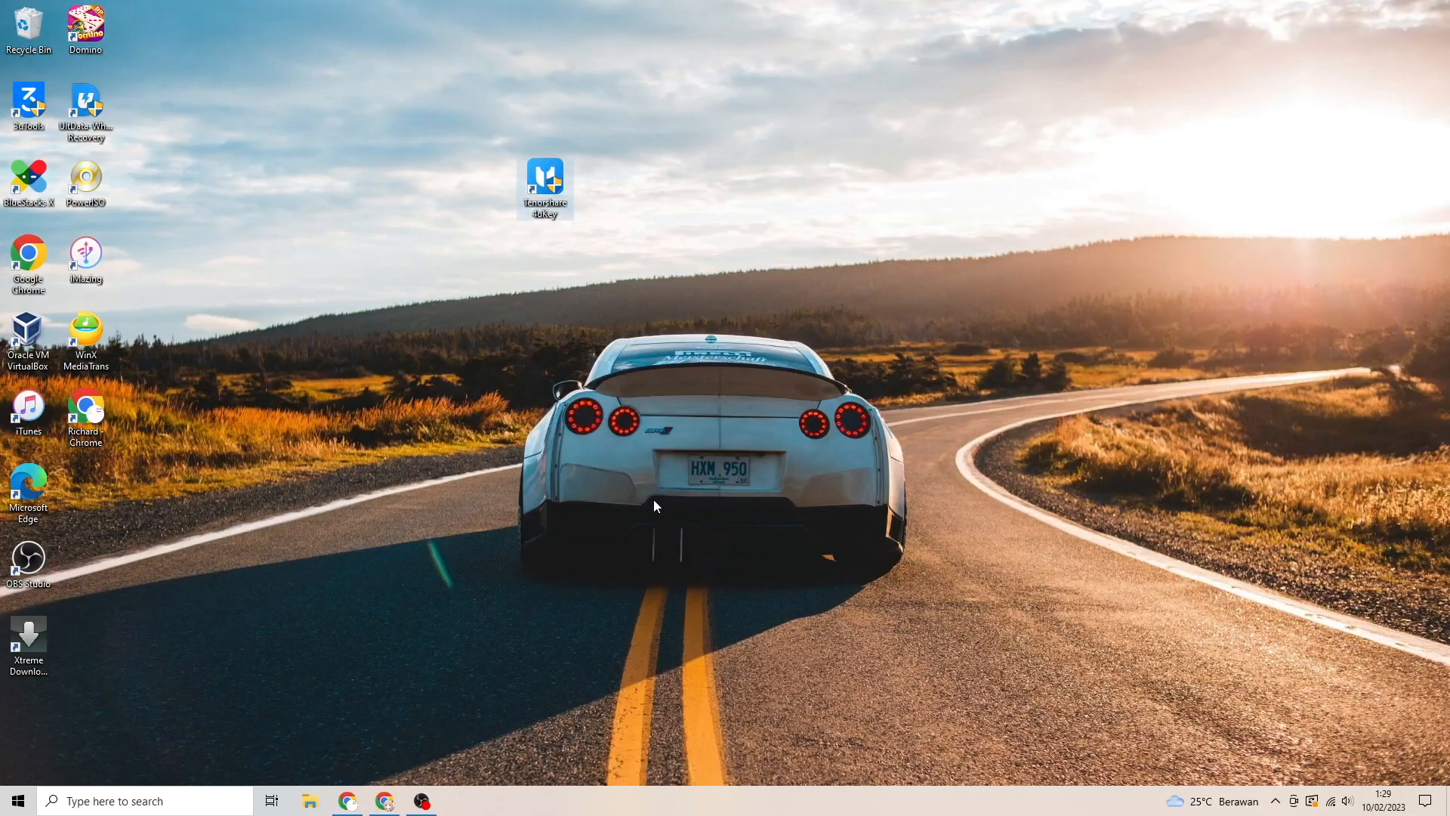
- Launch Tenorshare 4uKey from its desktop shortcut to reach the main feature screen
double_click(545, 183)
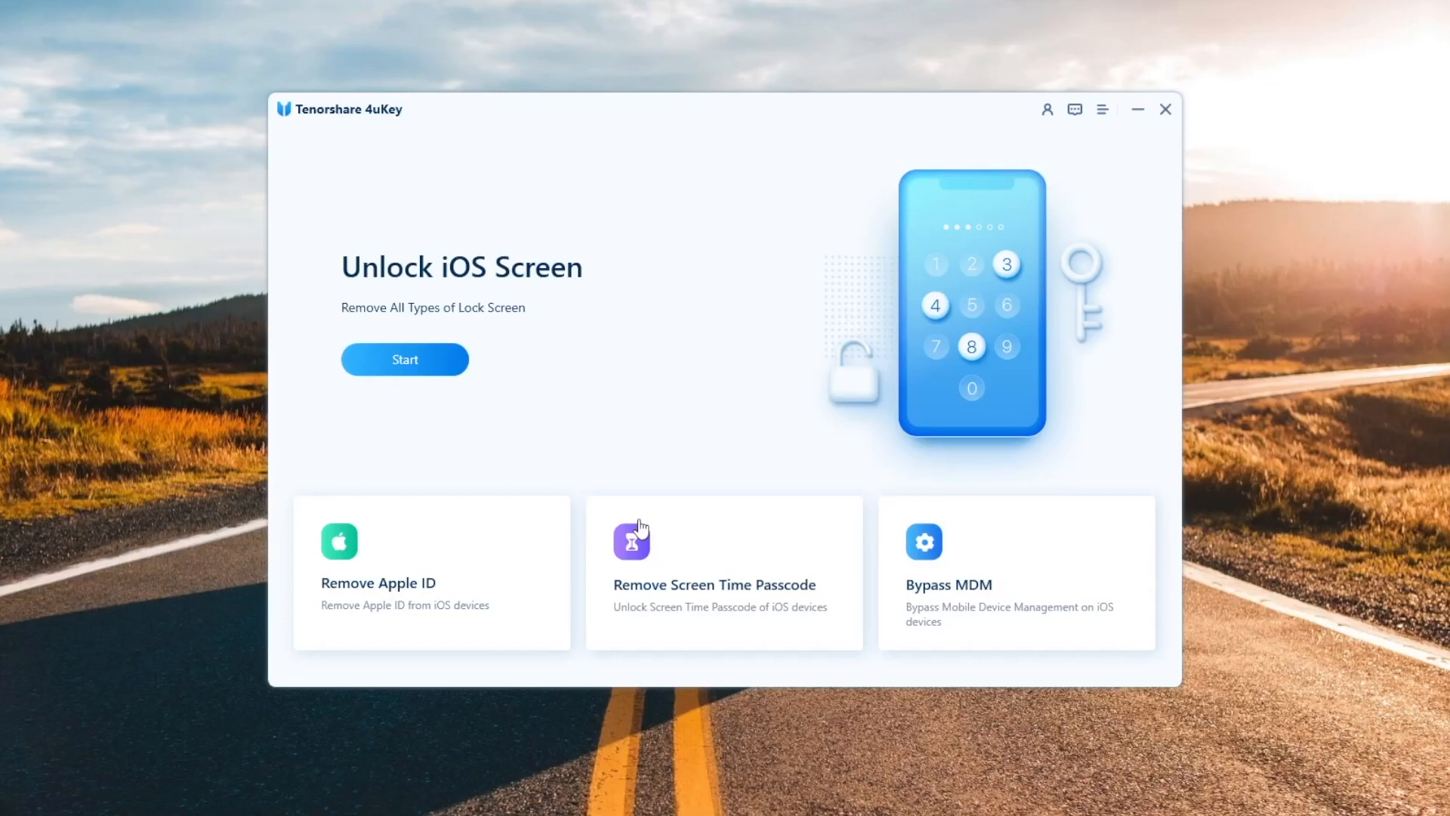
mouse_move(434, 579)
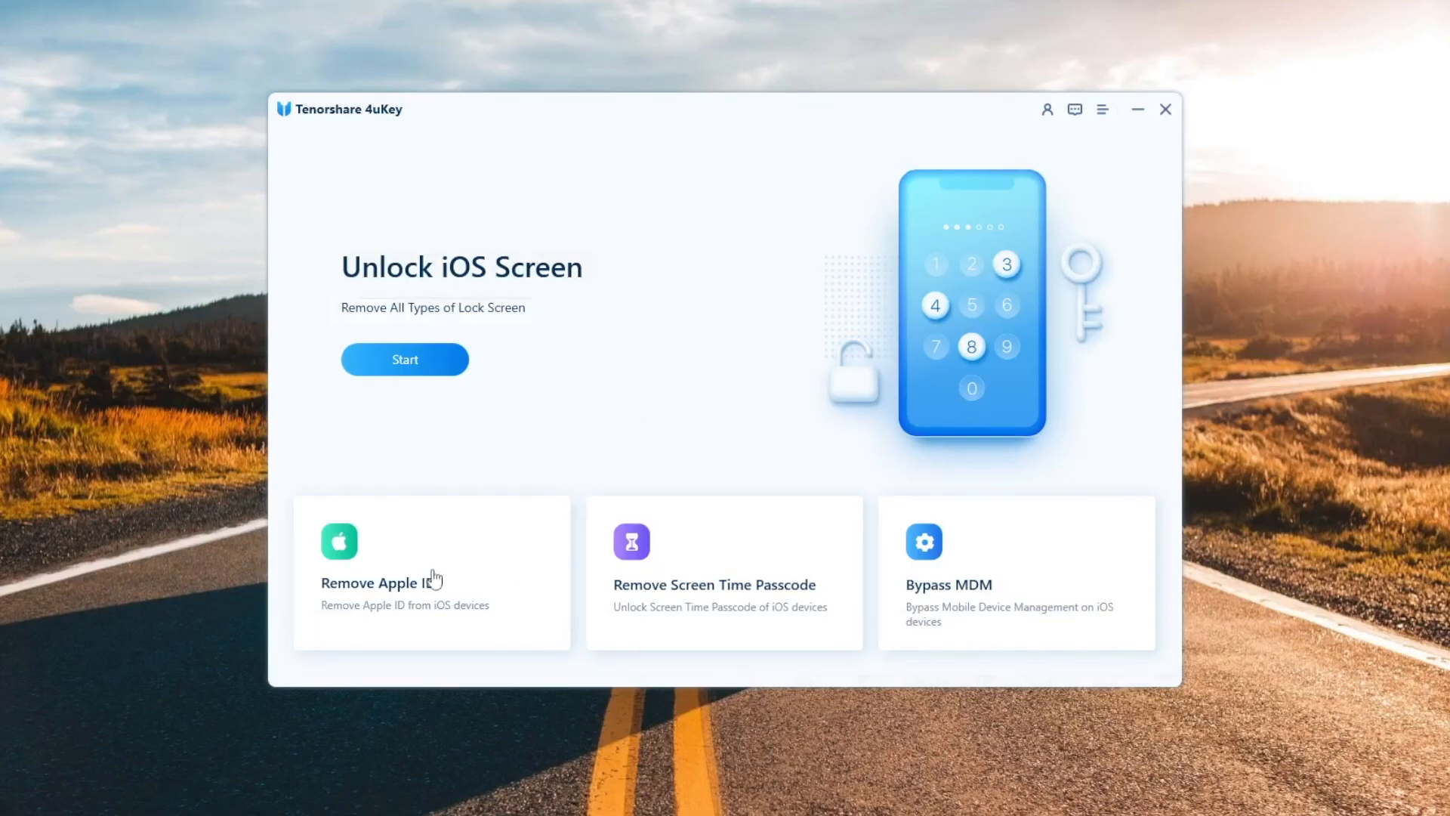
mouse_move(979, 594)
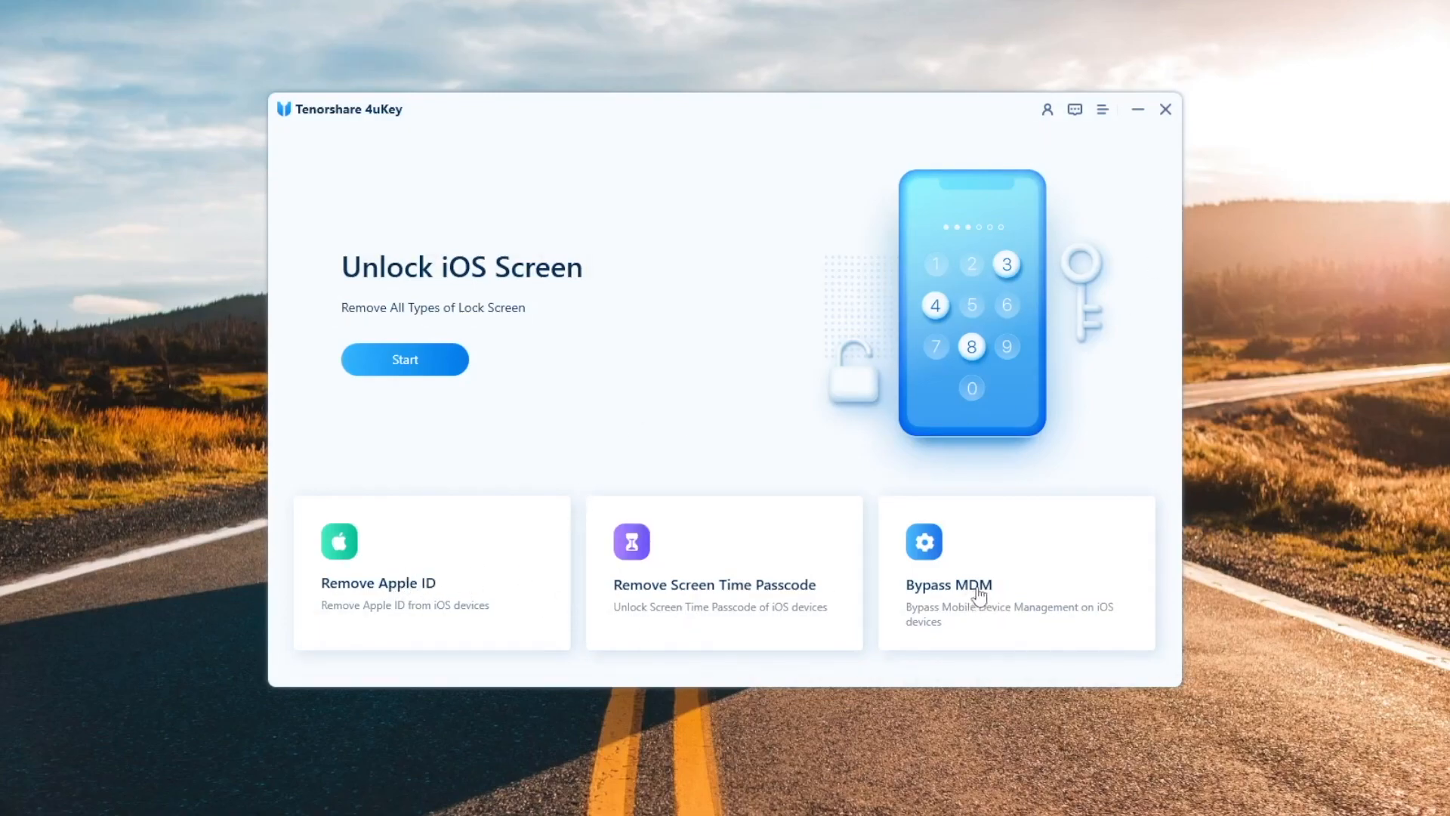
mouse_move(726, 595)
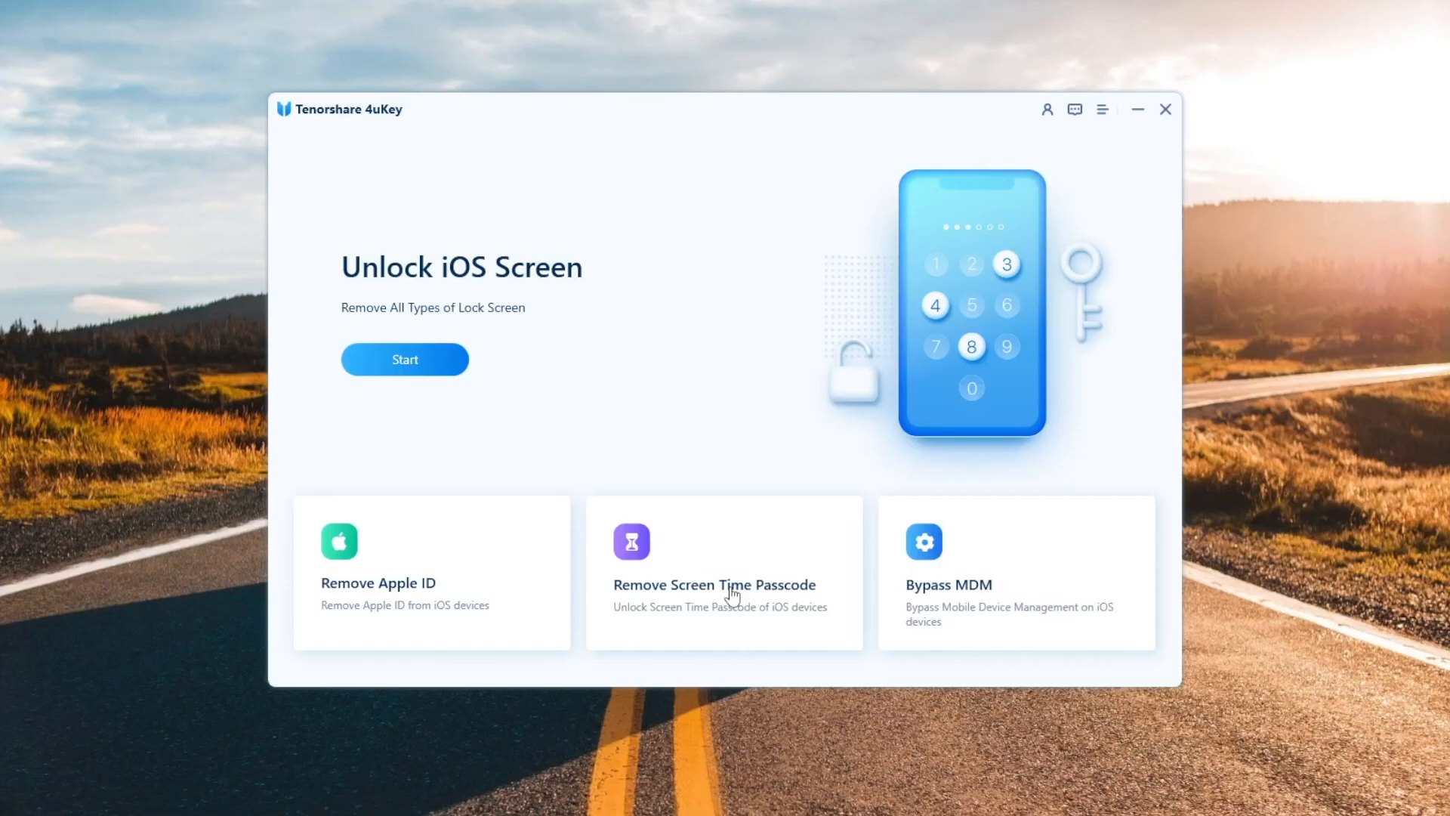
mouse_move(349, 269)
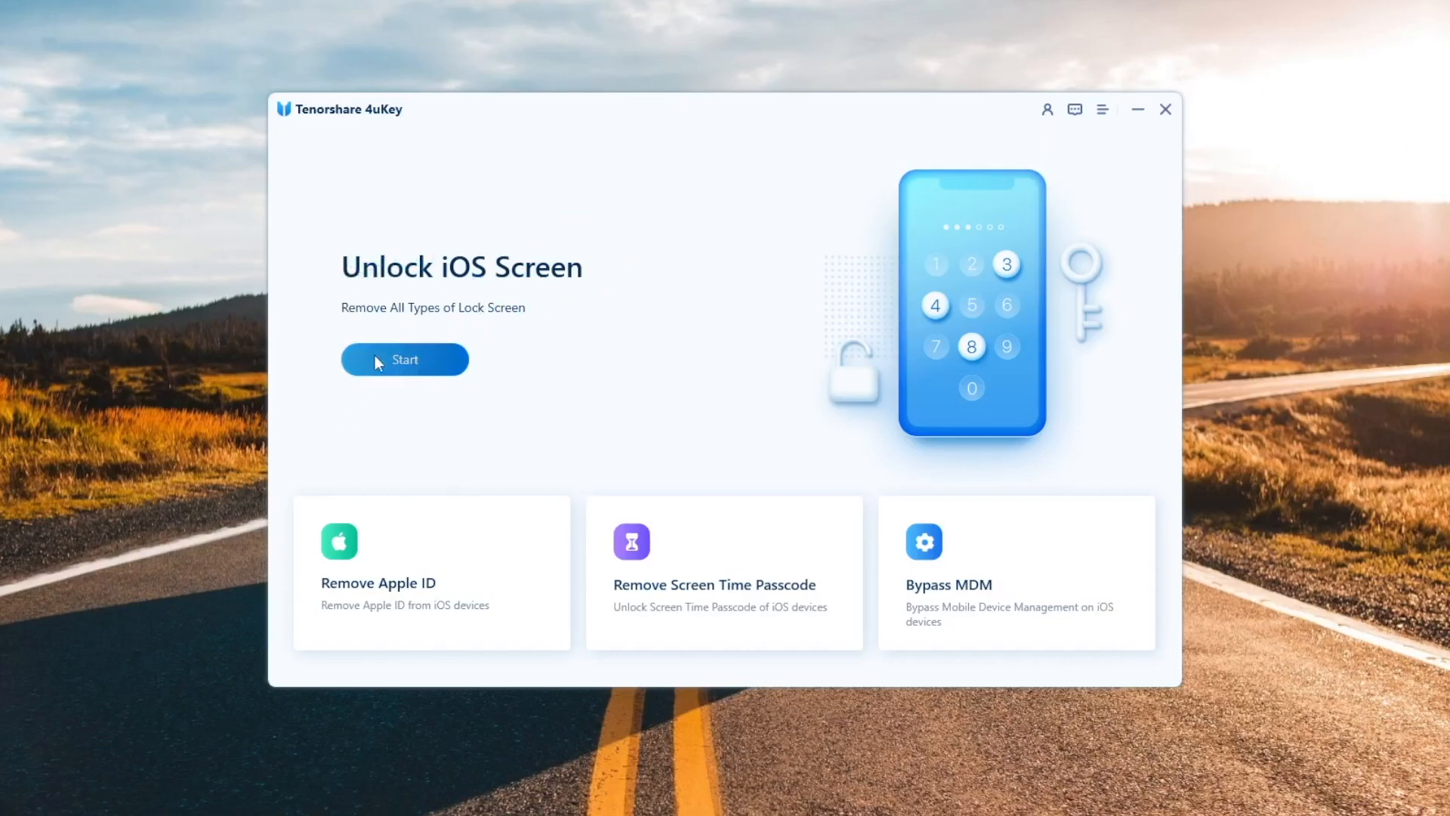
- Start Unlock iOS Screen, accept the disclaimer and proceed to the iPhone 6s firmware step
left_click(405, 360)
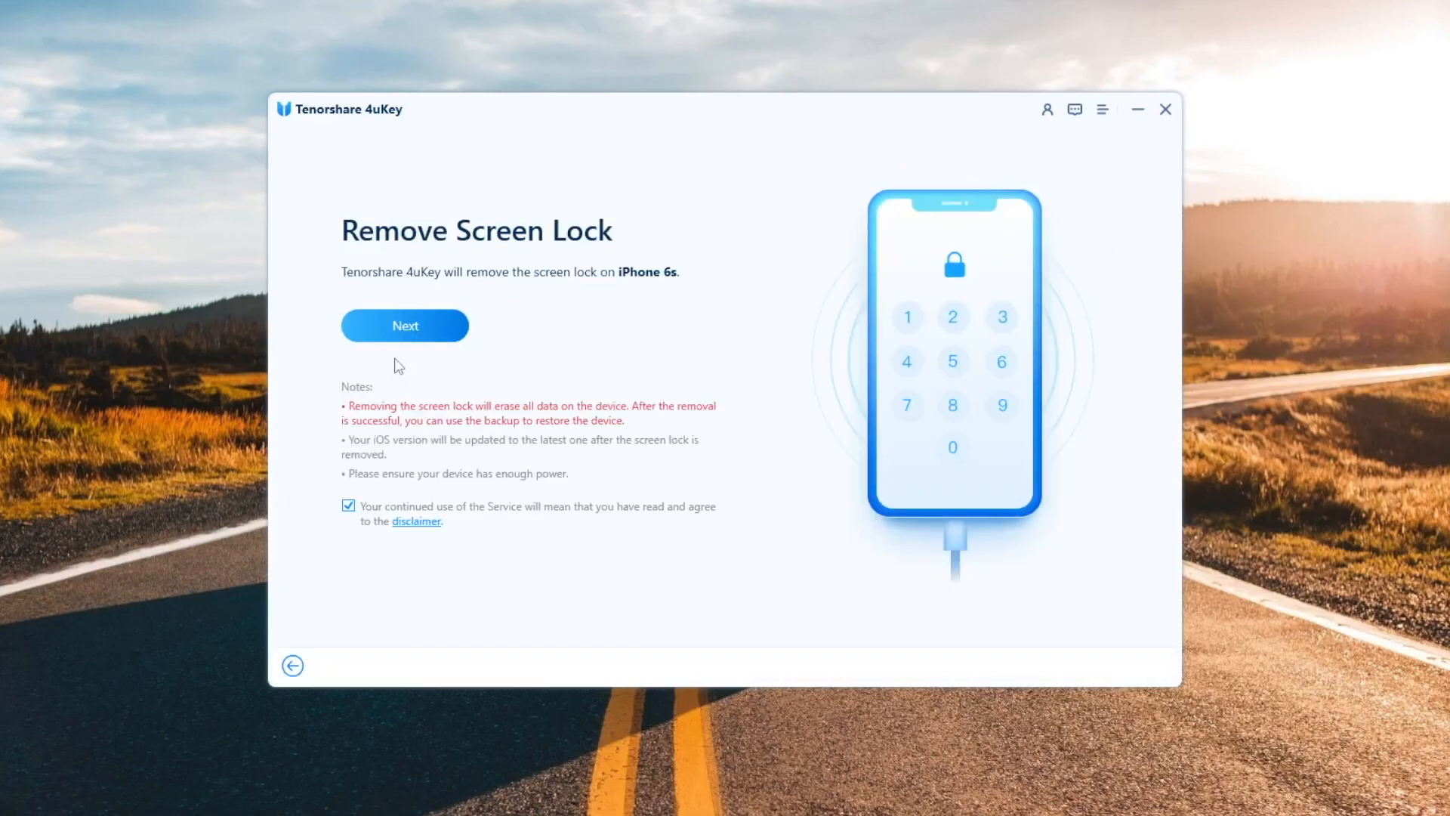
left_click(349, 505)
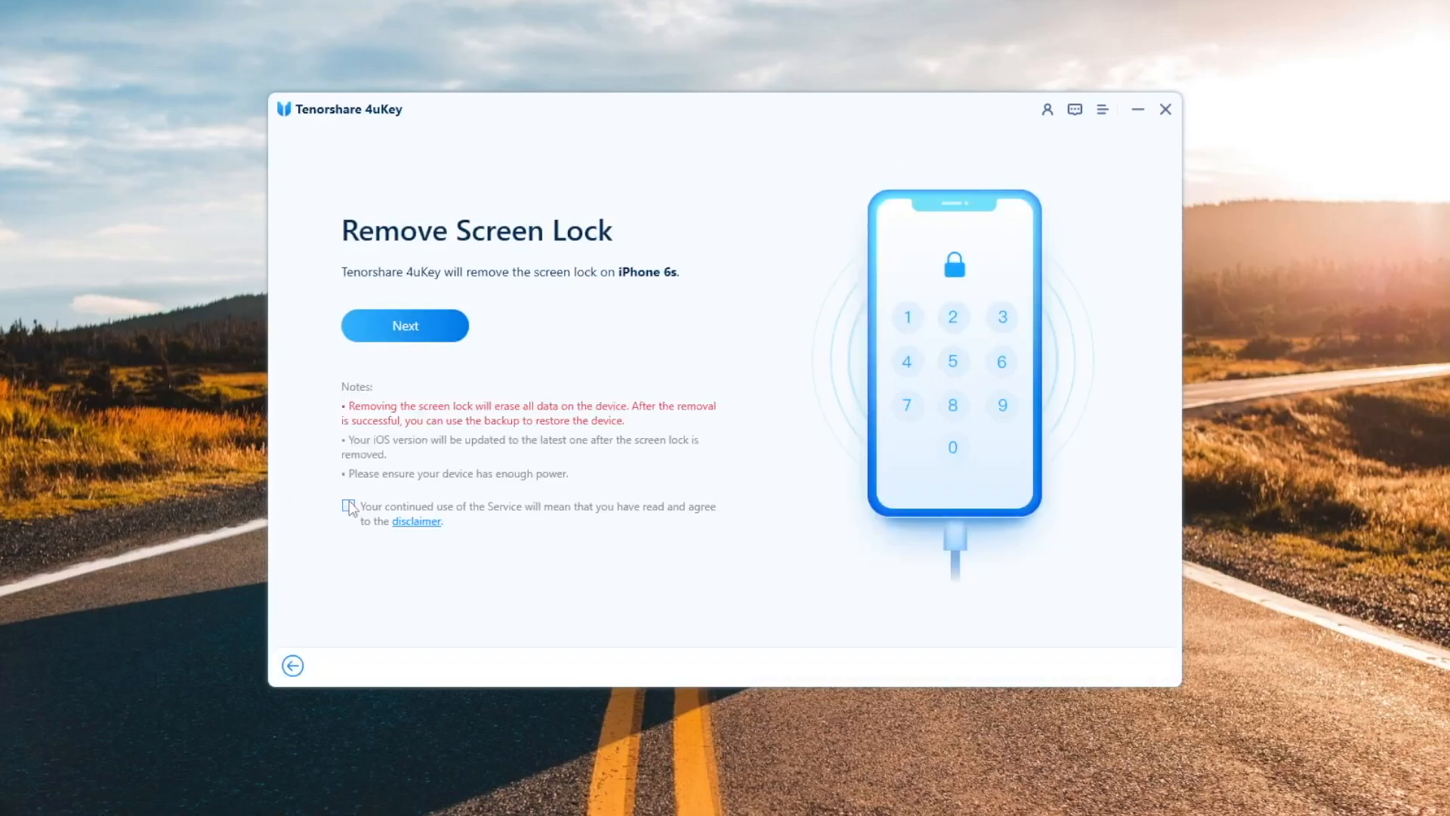
left_click(405, 325)
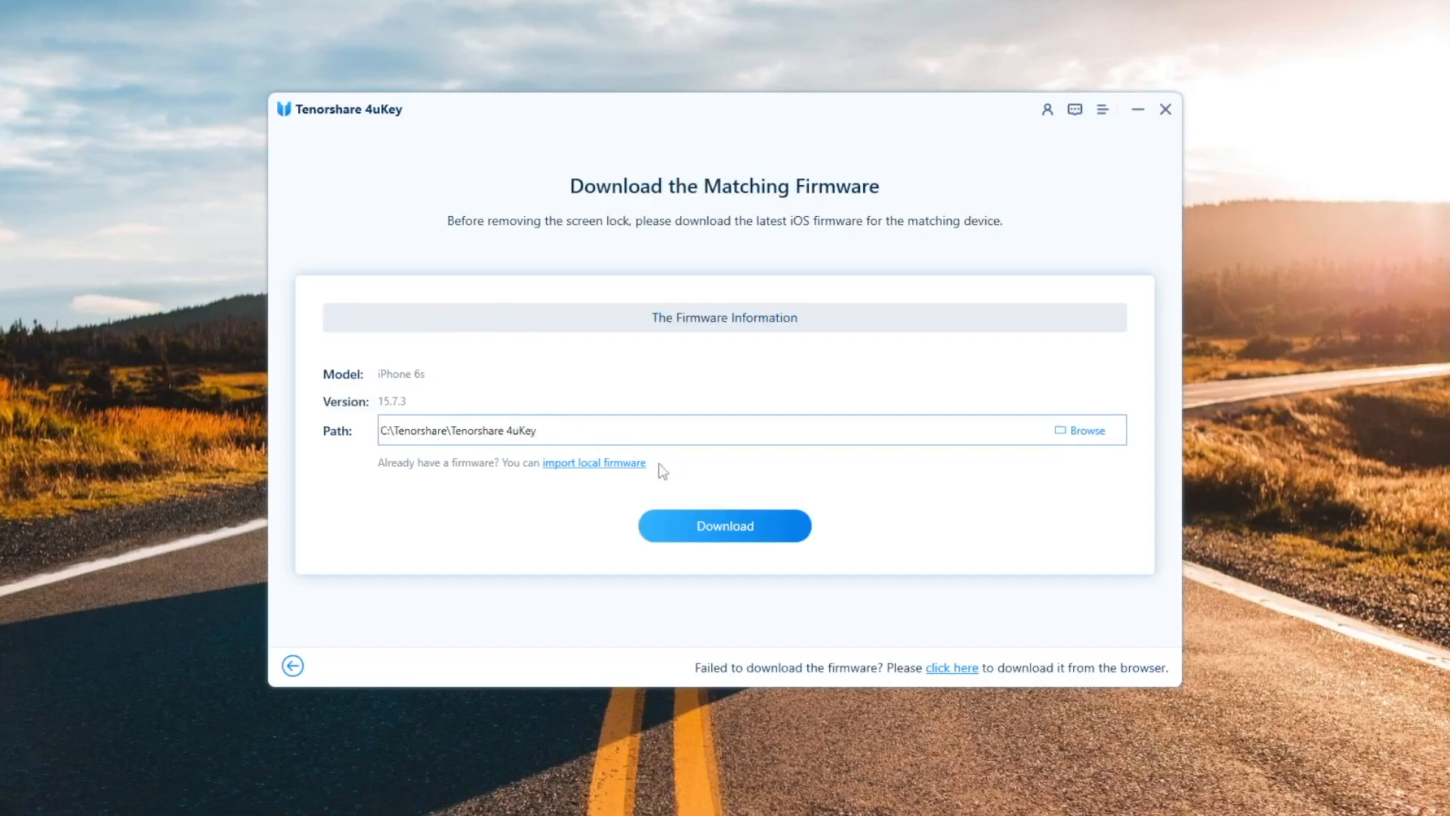
- Download the matching iOS 15.7.3 firmware for the iPhone 6s
left_click(724, 526)
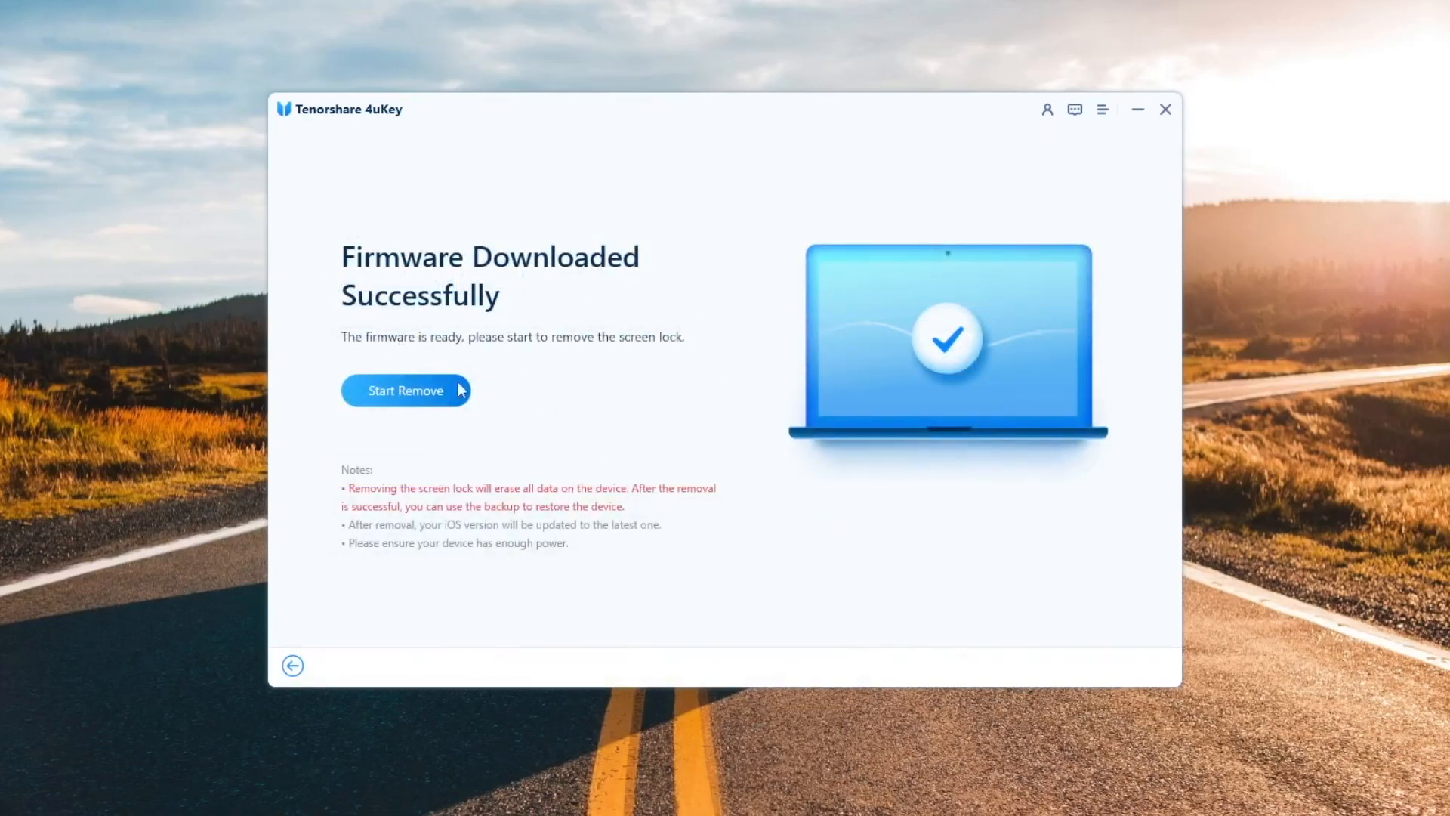
left_click(405, 389)
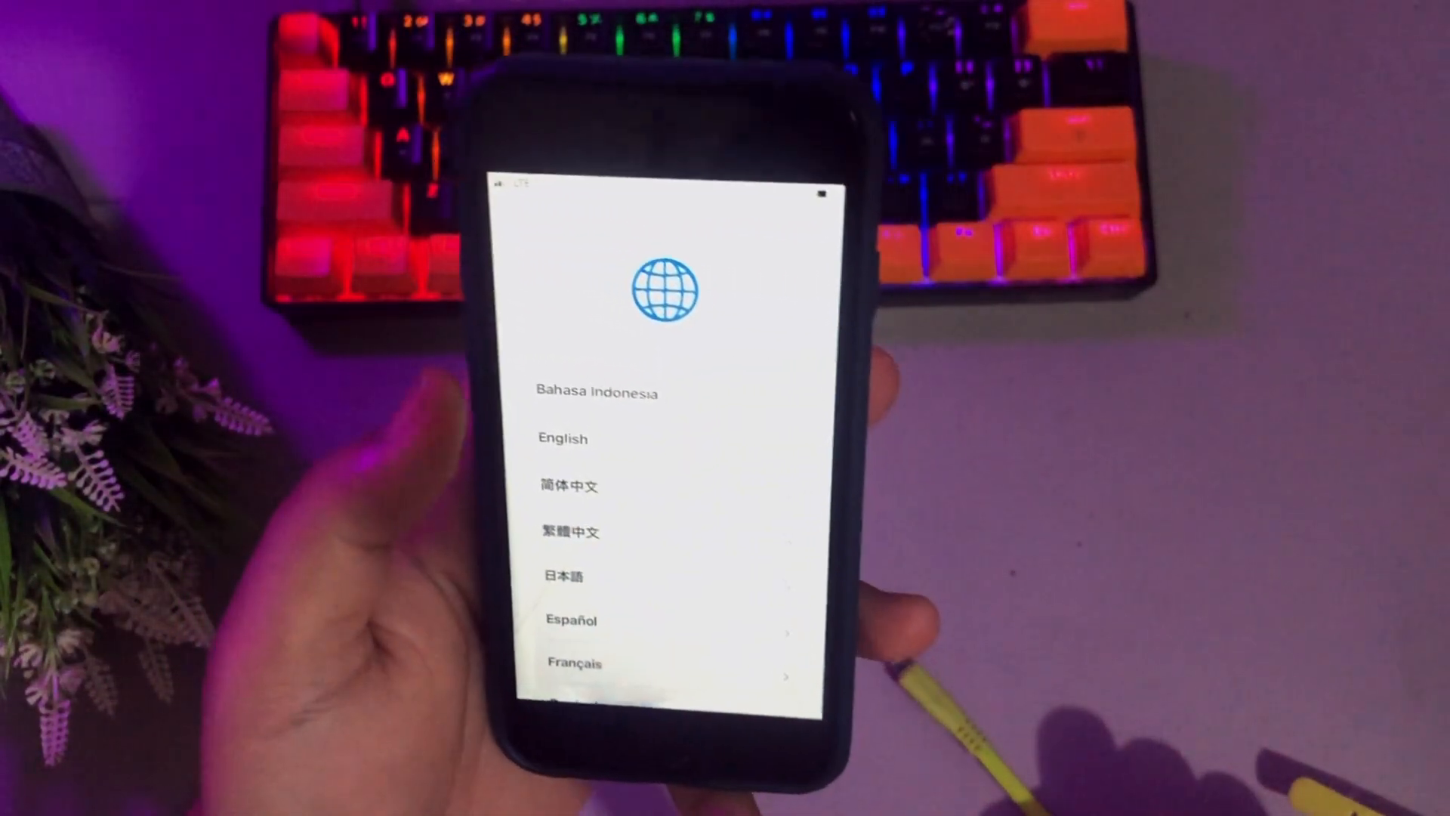
- Choose the setup language and keep the new passcode despite the easily-guessed warning
left_click(562, 438)
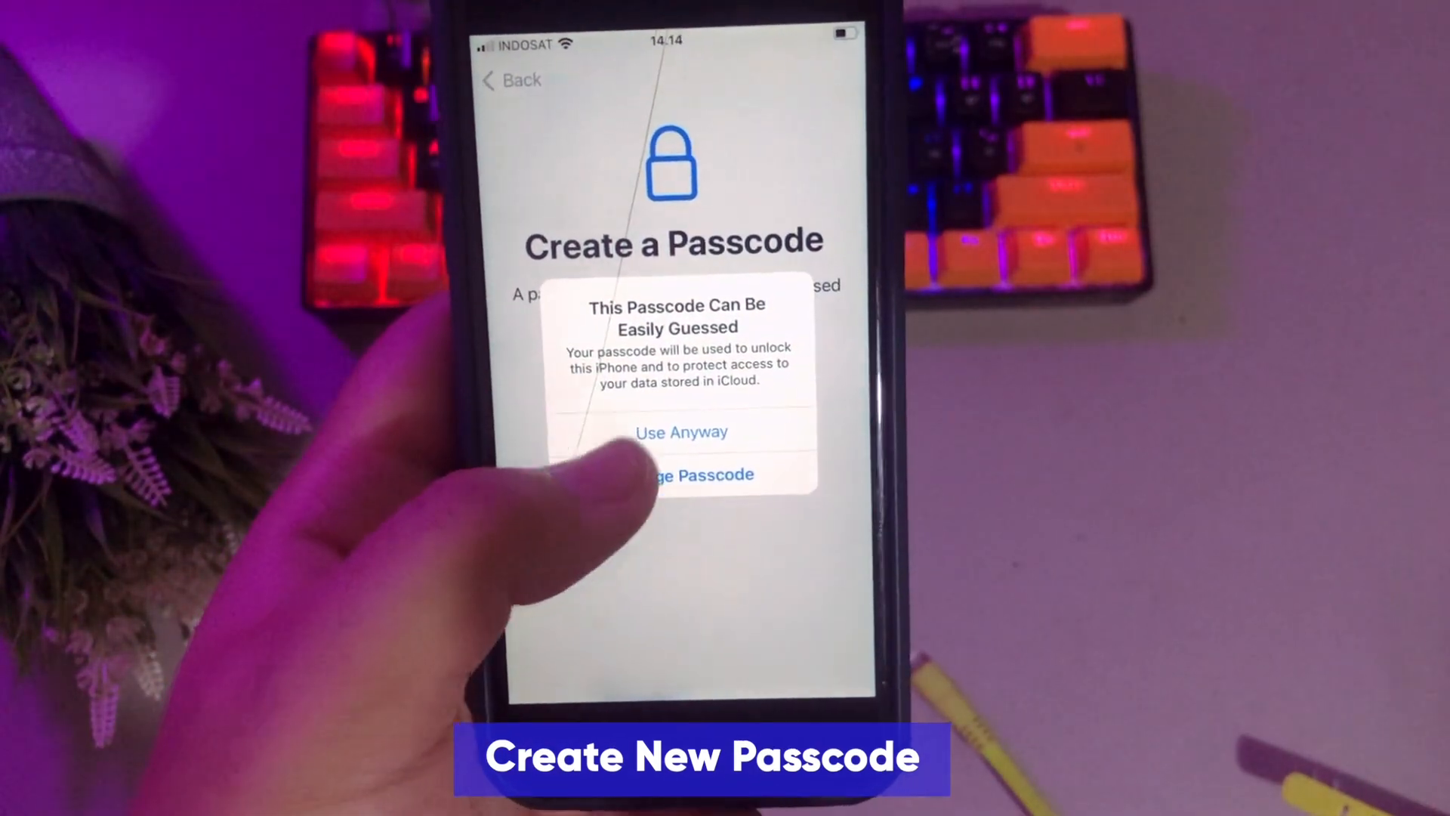
left_click(681, 432)
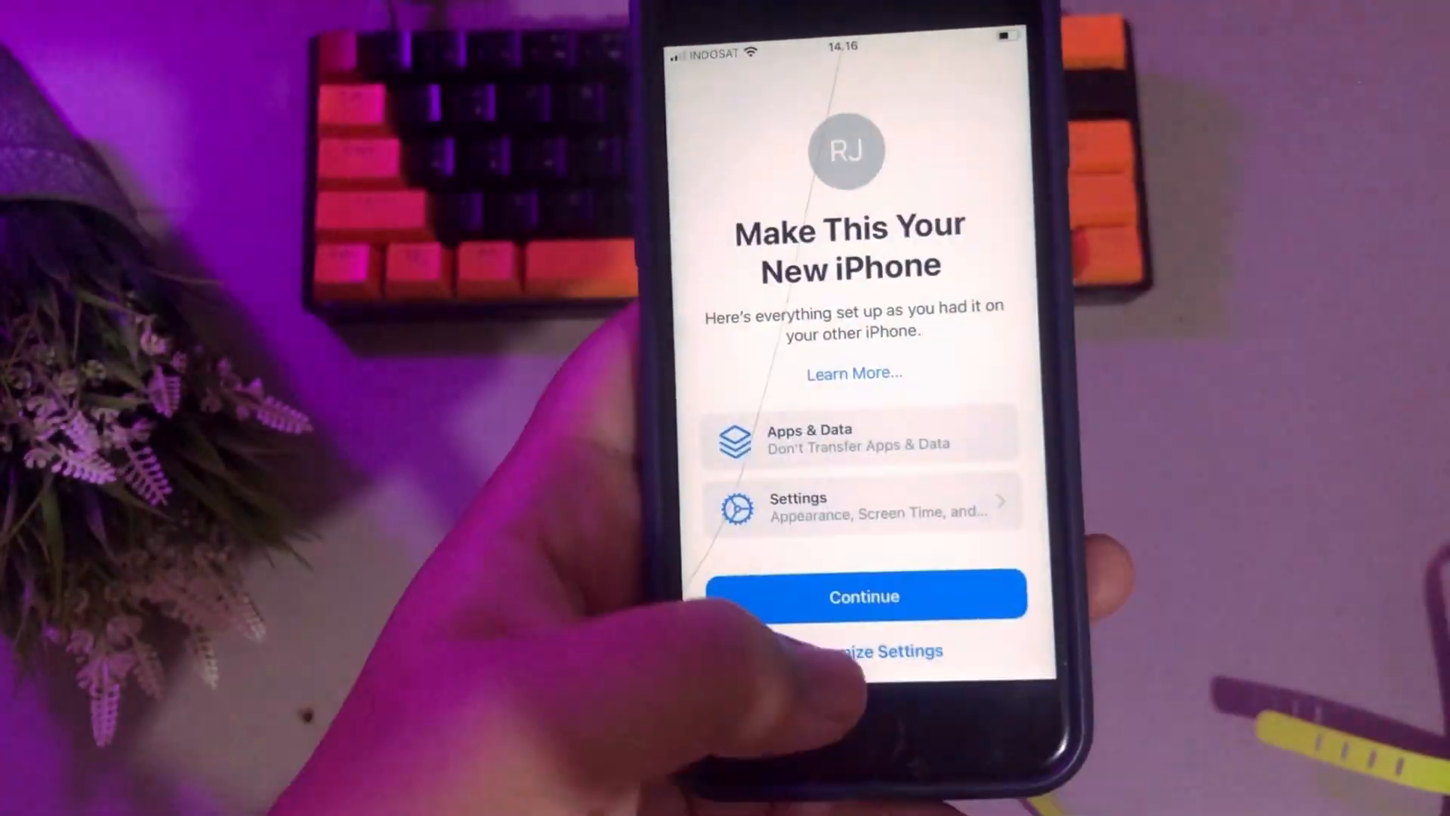
- Accept the suggested settings, appearance and display zoom to finish setup at the home screen
left_click(862, 595)
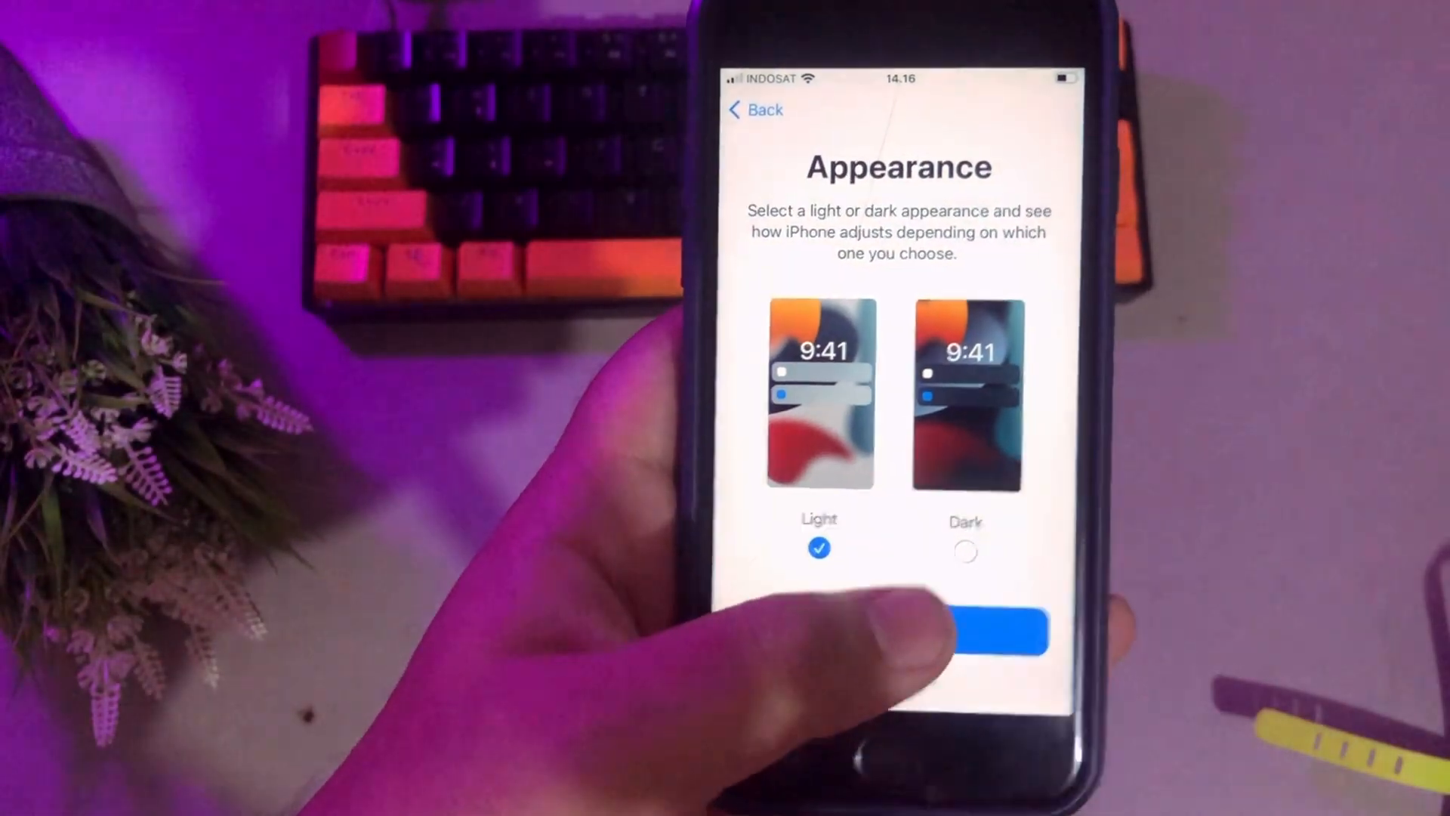
left_click(963, 633)
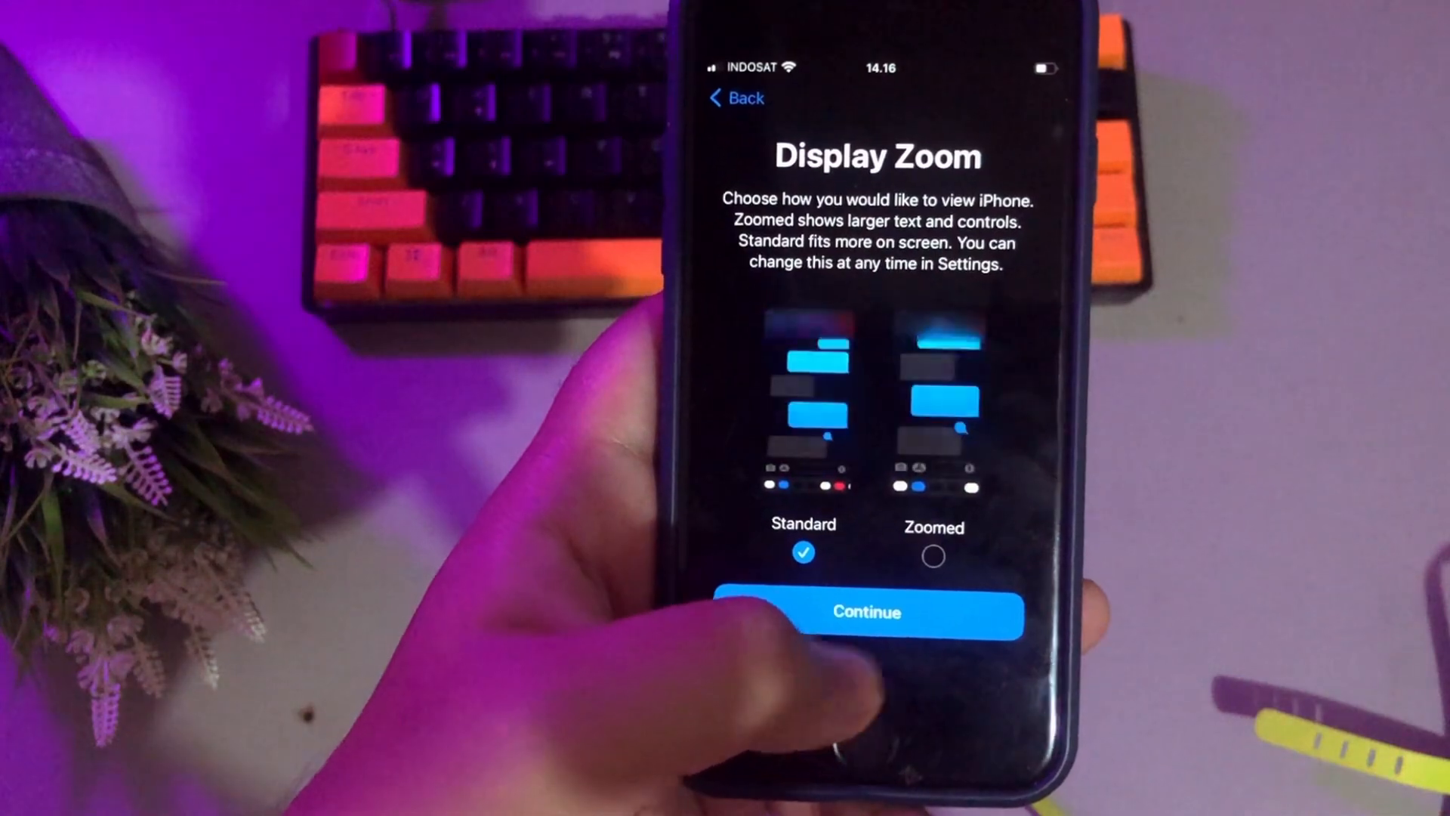
left_click(864, 612)
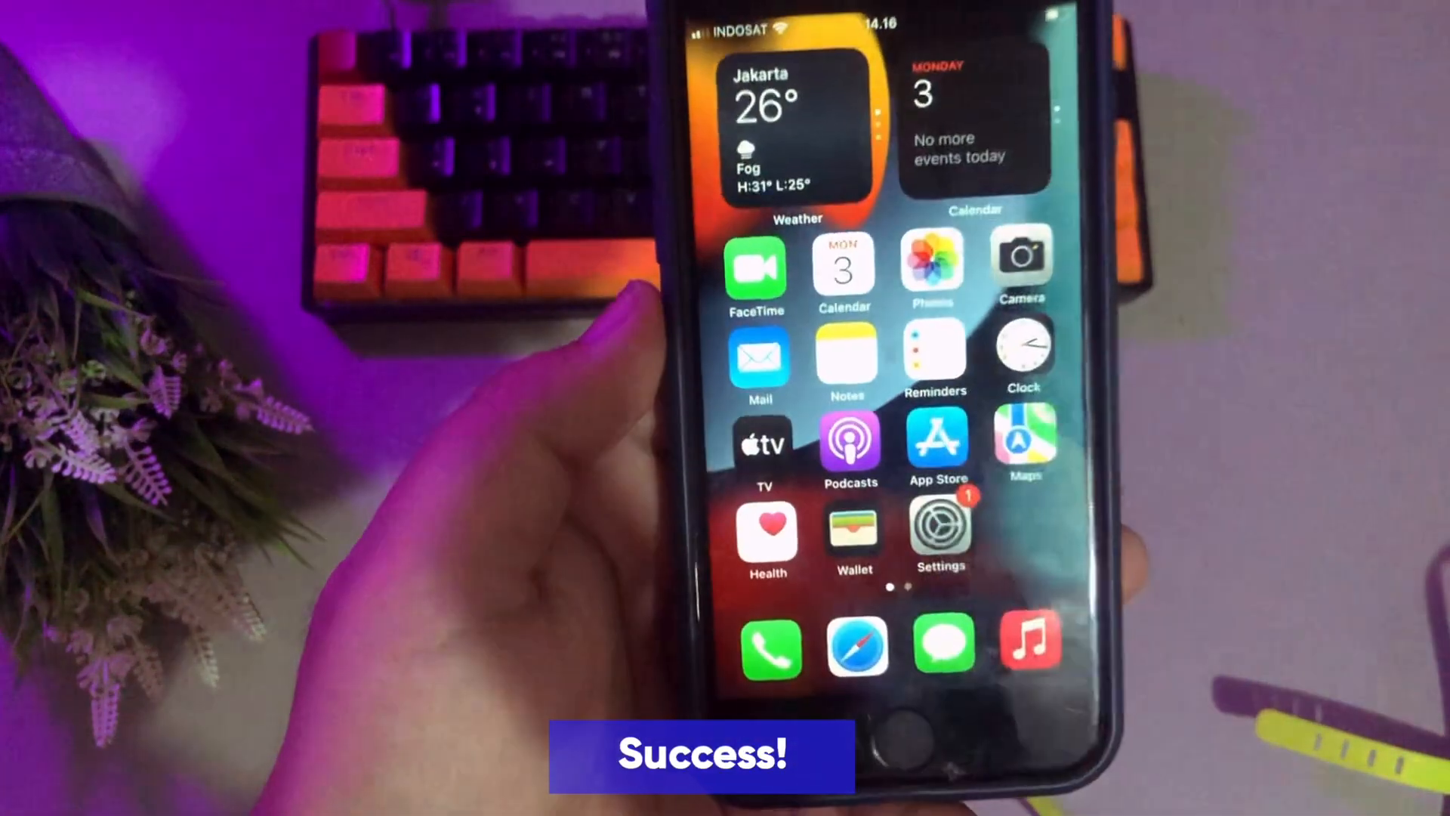
scroll("left", 3)
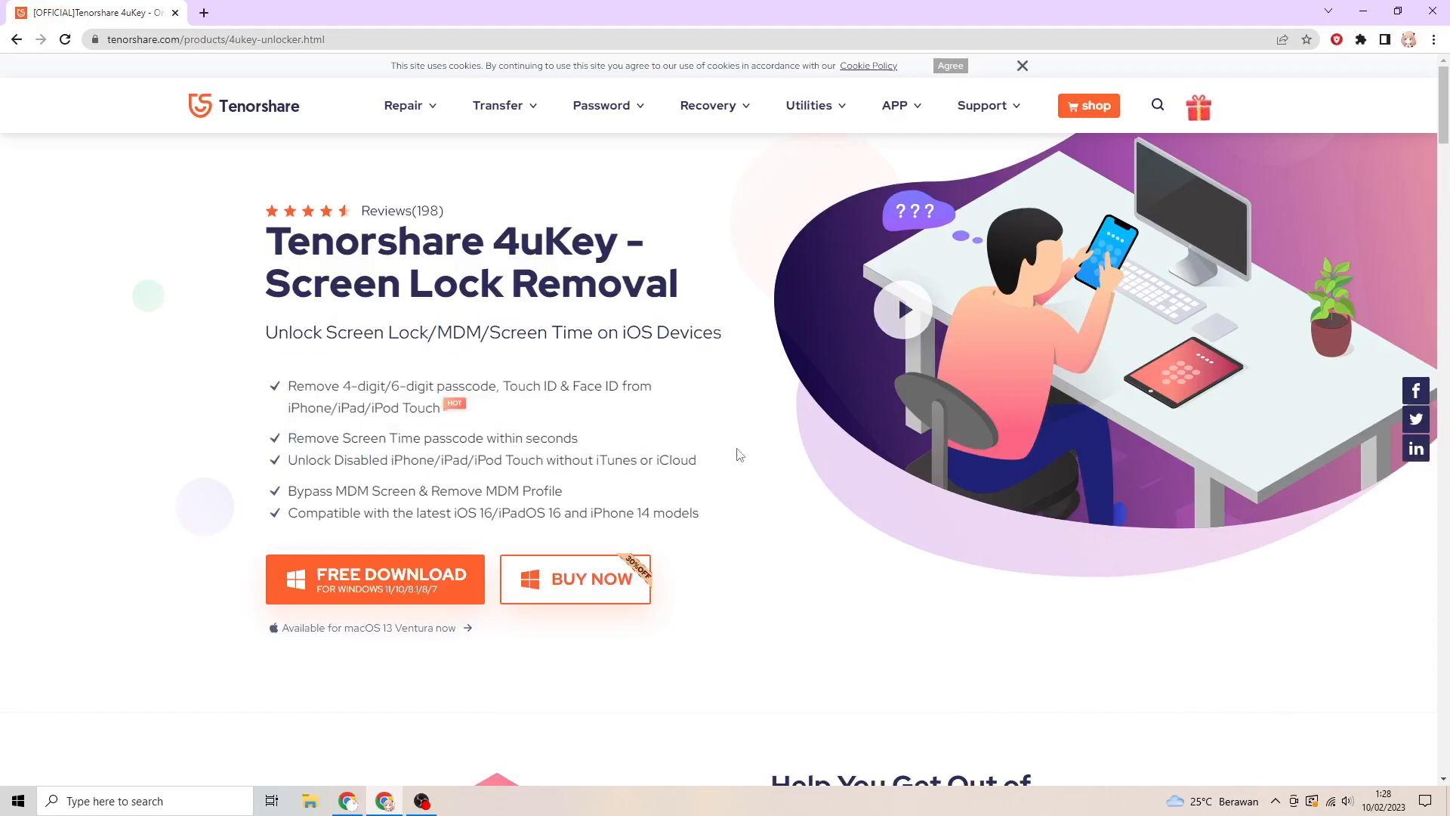
double_click(294, 491)
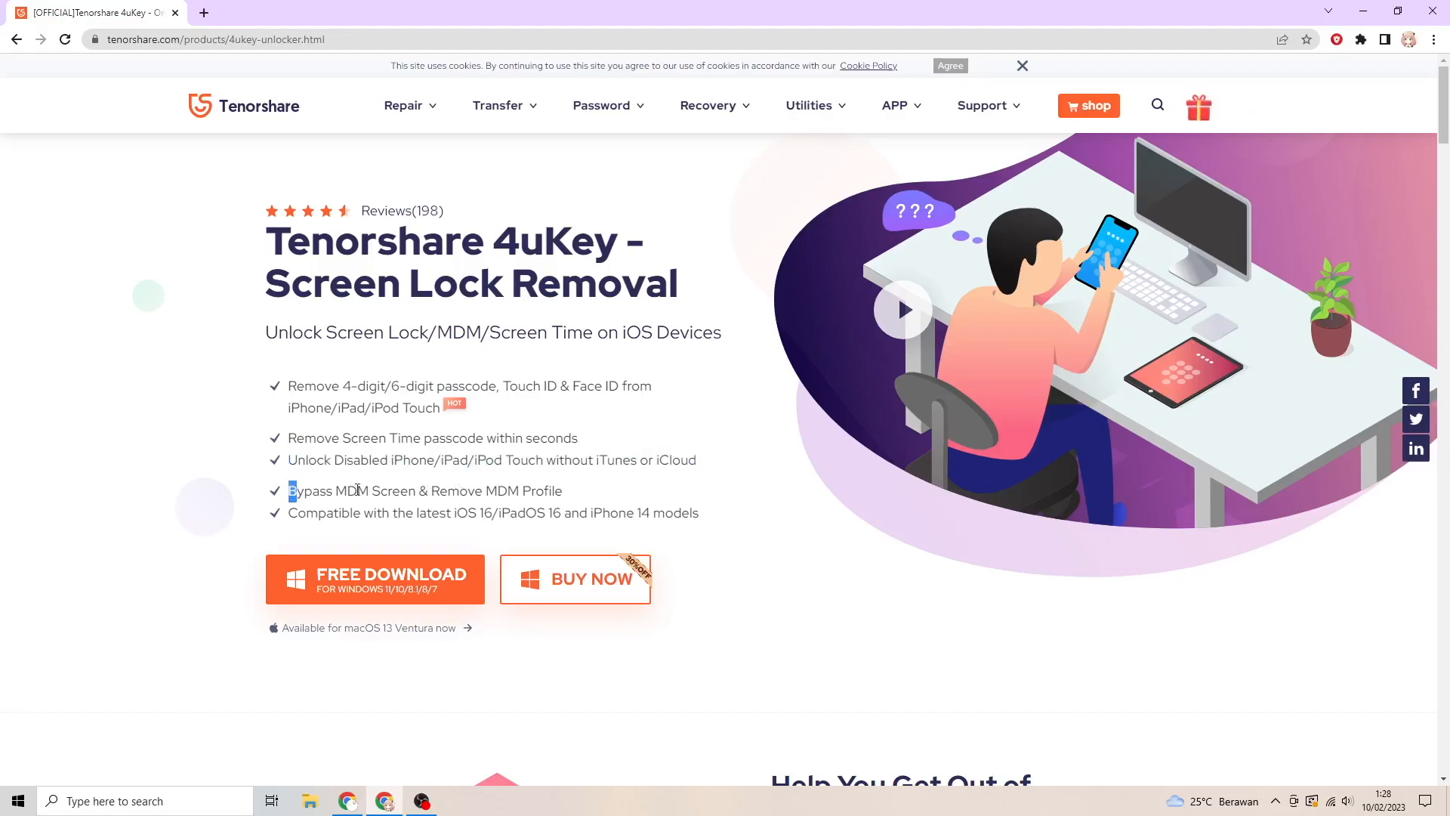